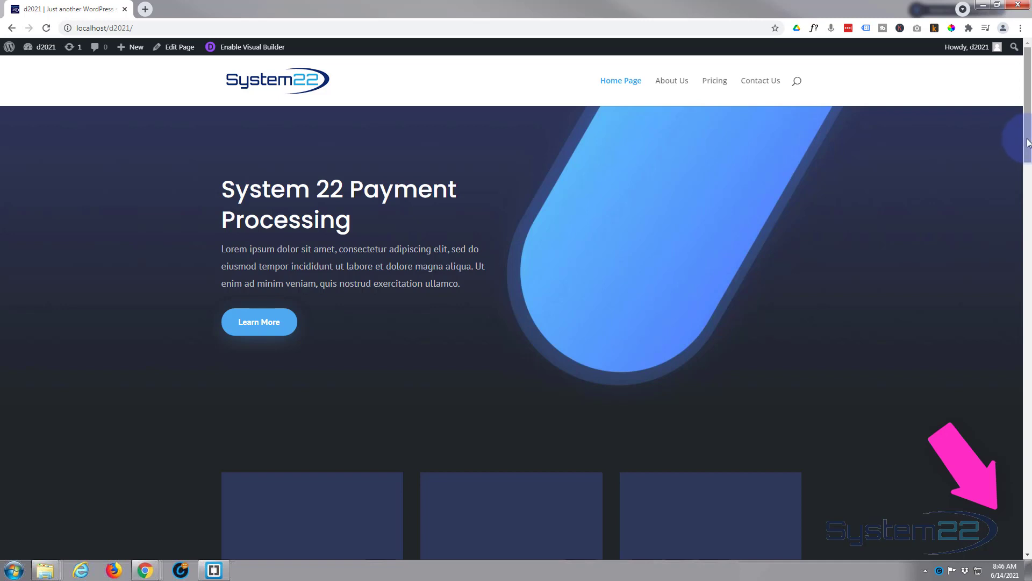
Scroll through the home page and enable the Visual Builder.
scroll("down", 3)
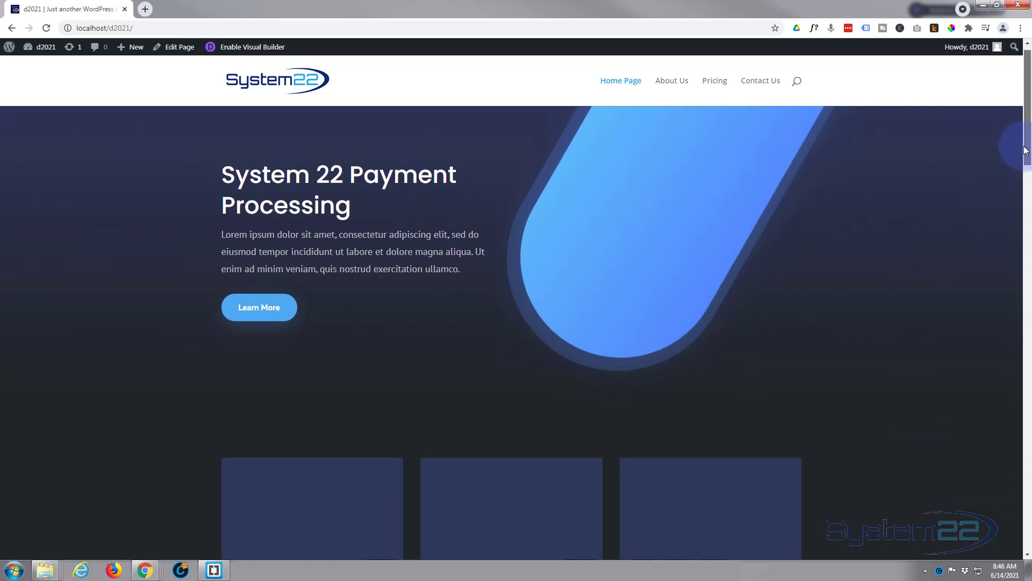
scroll("down", 3)
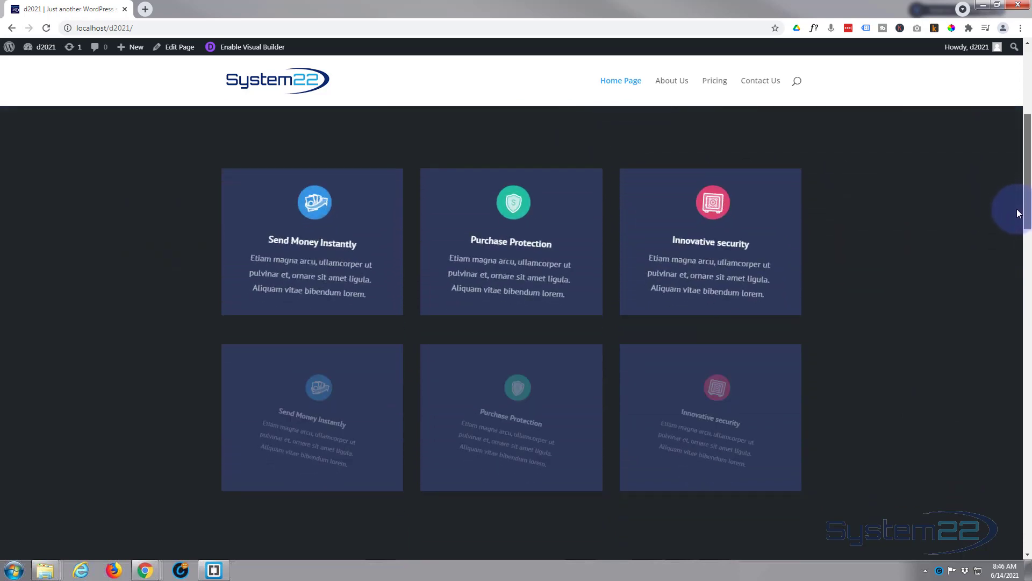
scroll("down", 3)
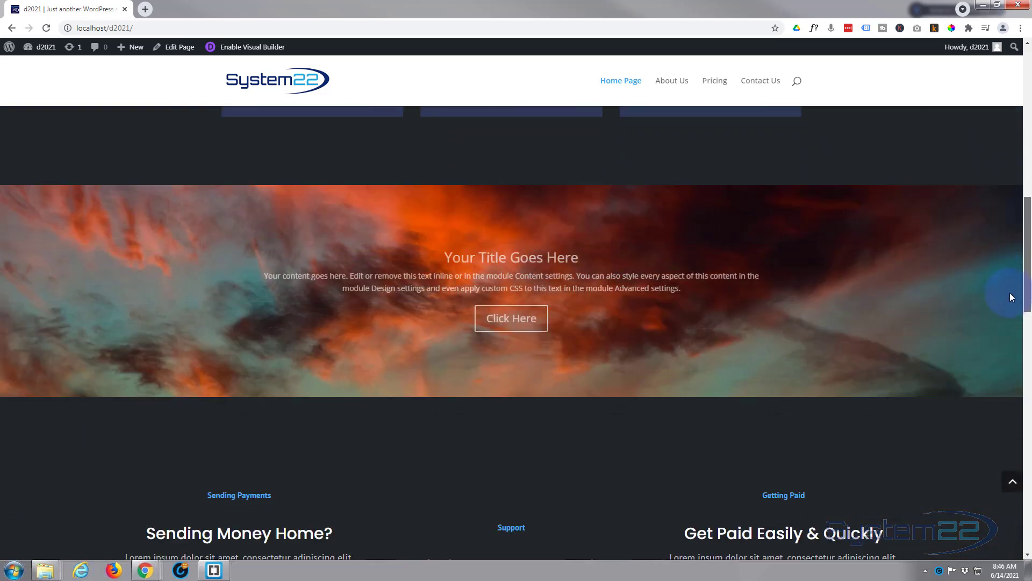
scroll("down", 3)
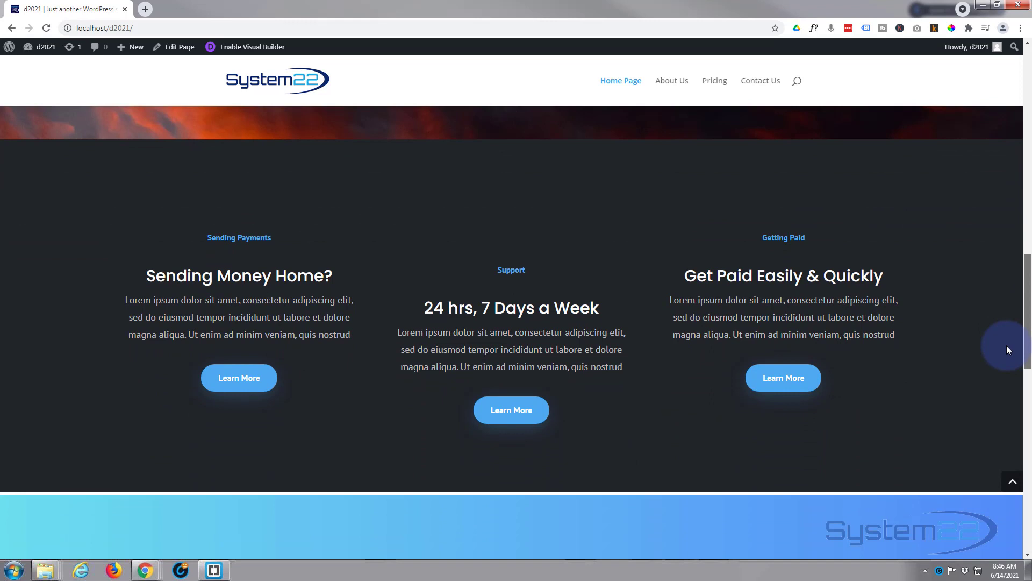
scroll("down", 3)
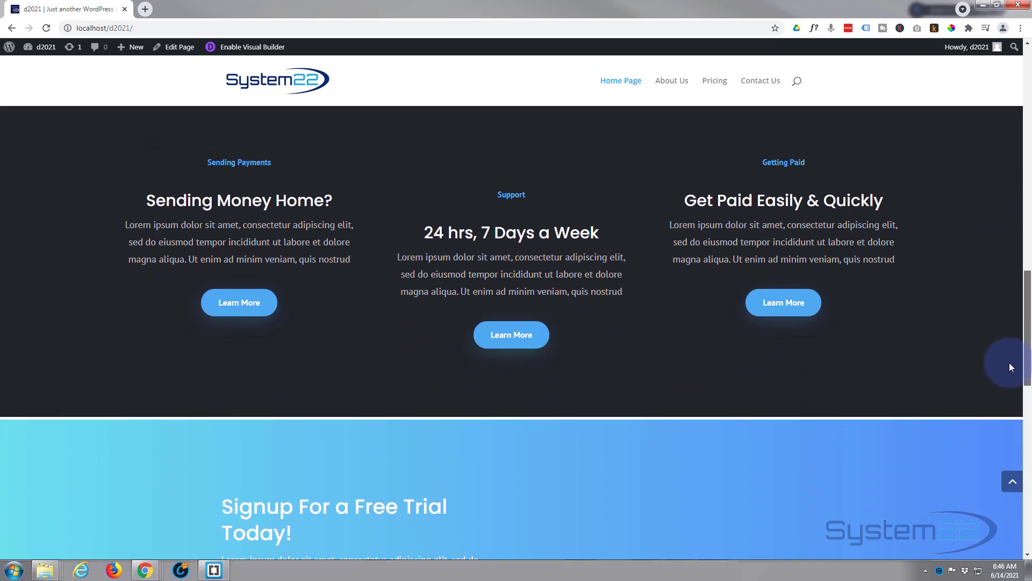
scroll("down", 3)
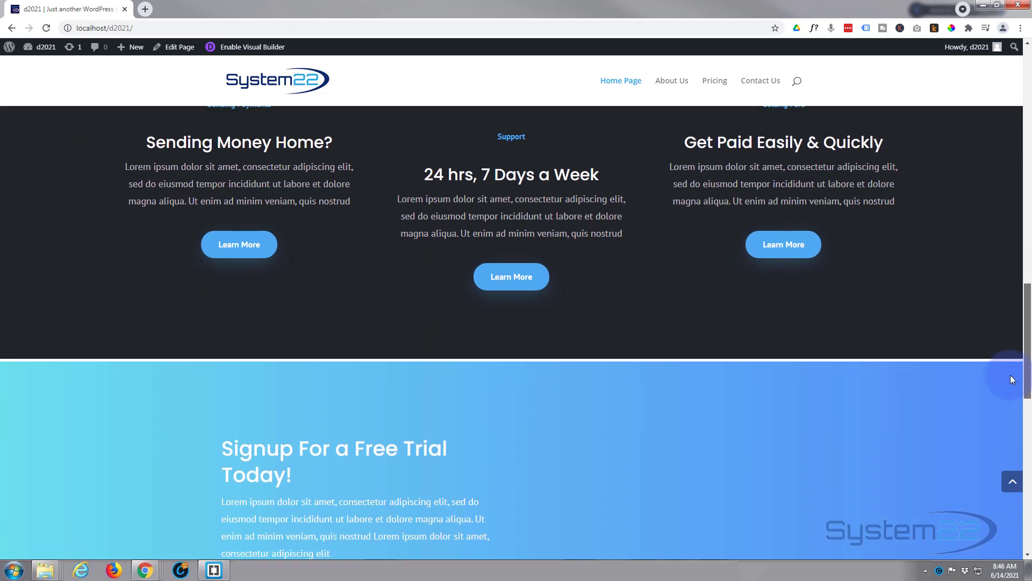
scroll("down", 3)
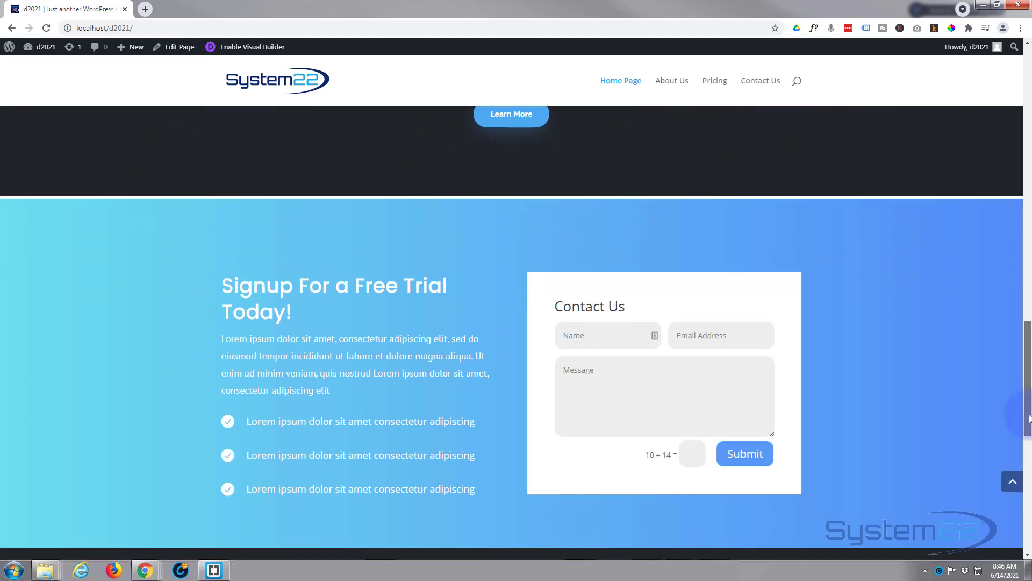
scroll("down", 3)
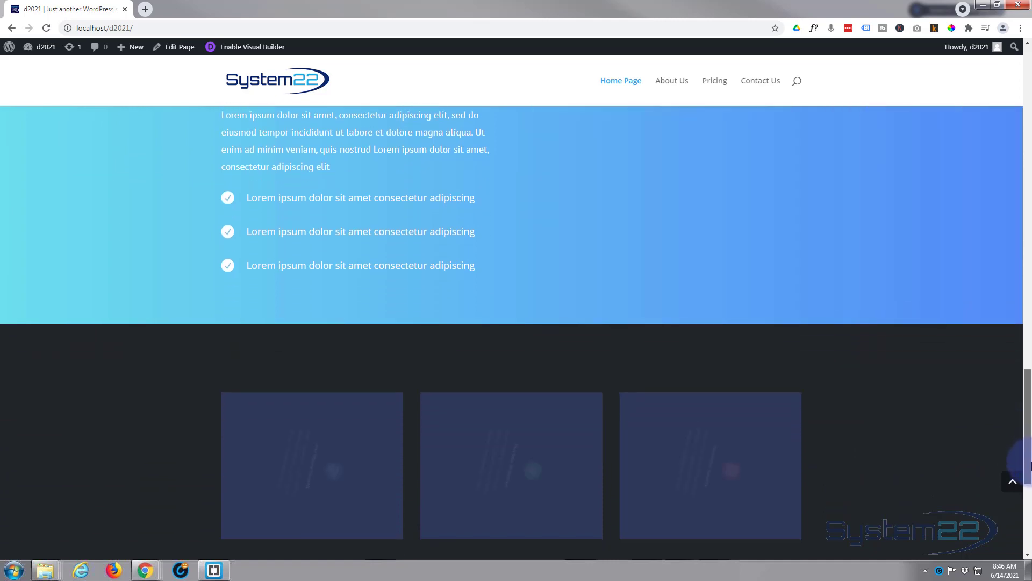
scroll("down", 3)
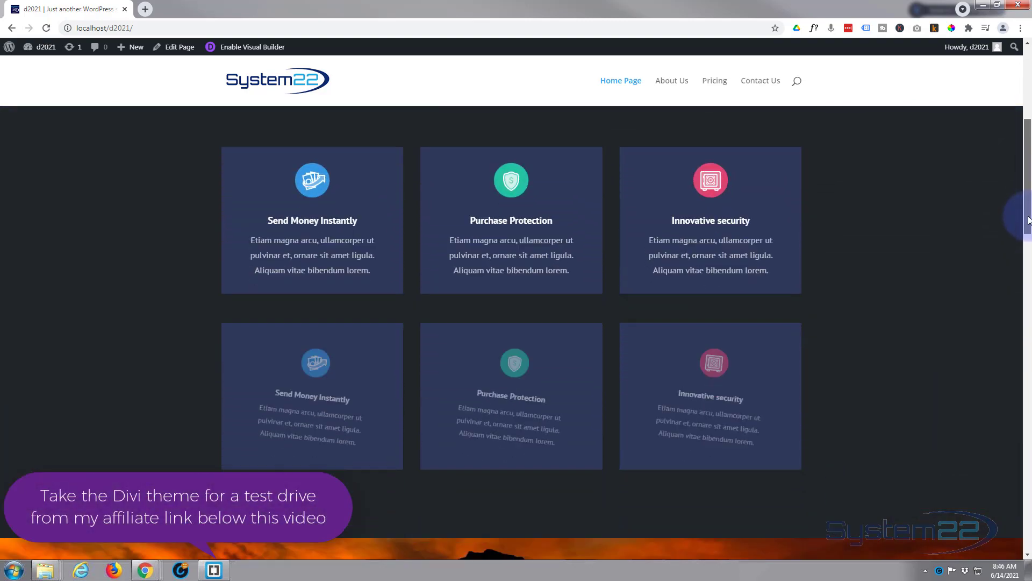
scroll("down", 3)
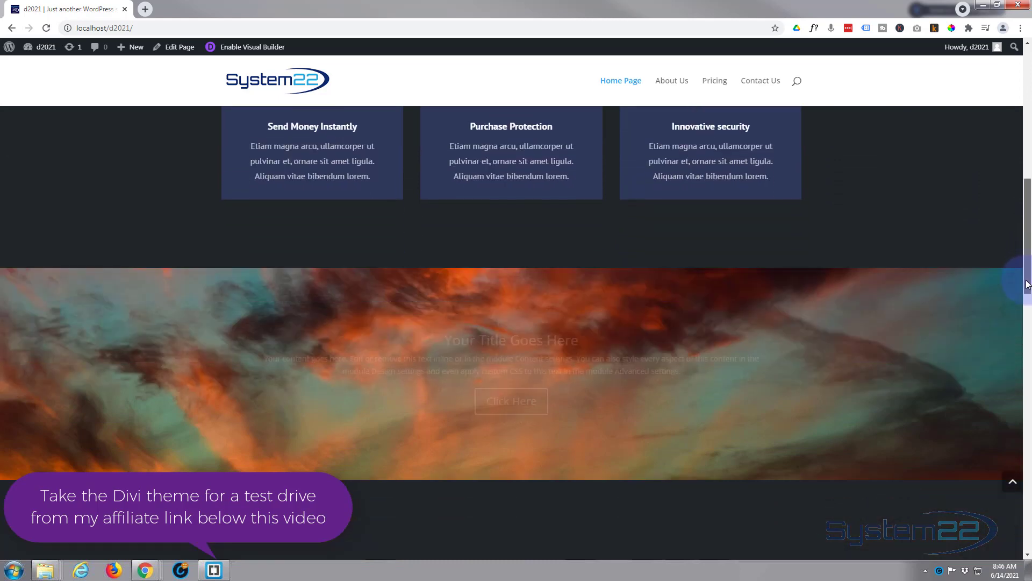
scroll("down", 3)
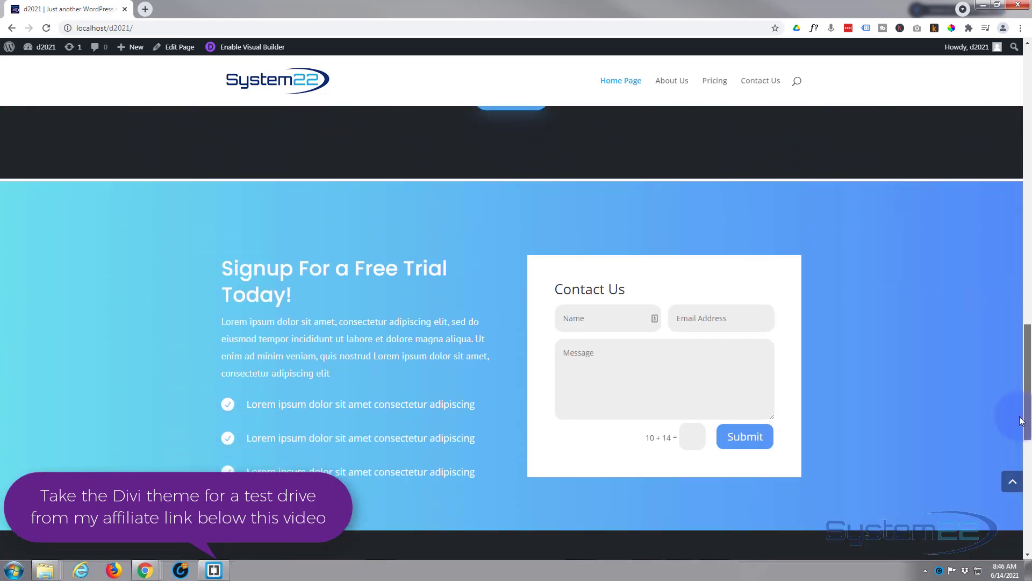
scroll("down", 3)
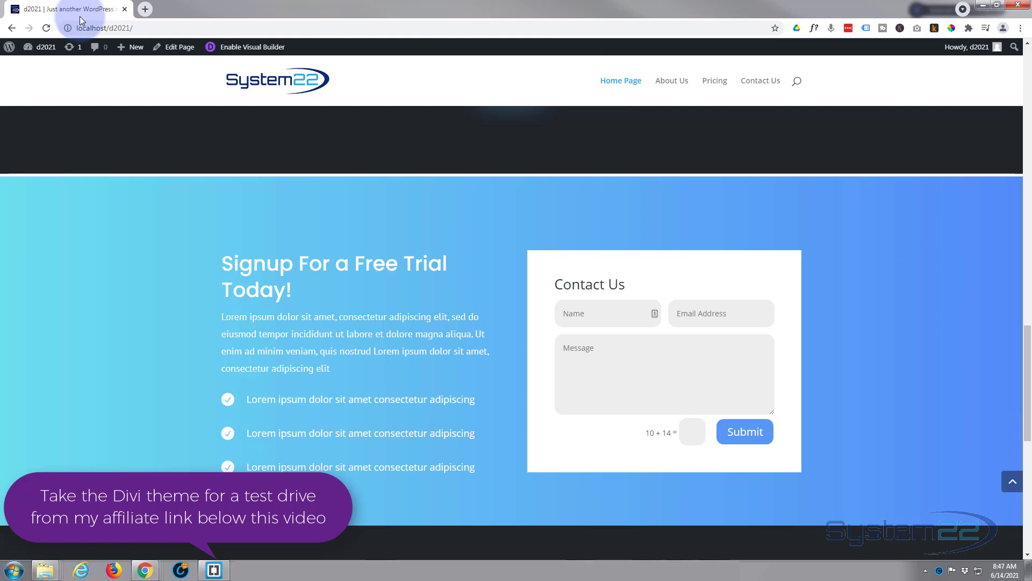
left_click(251, 47)
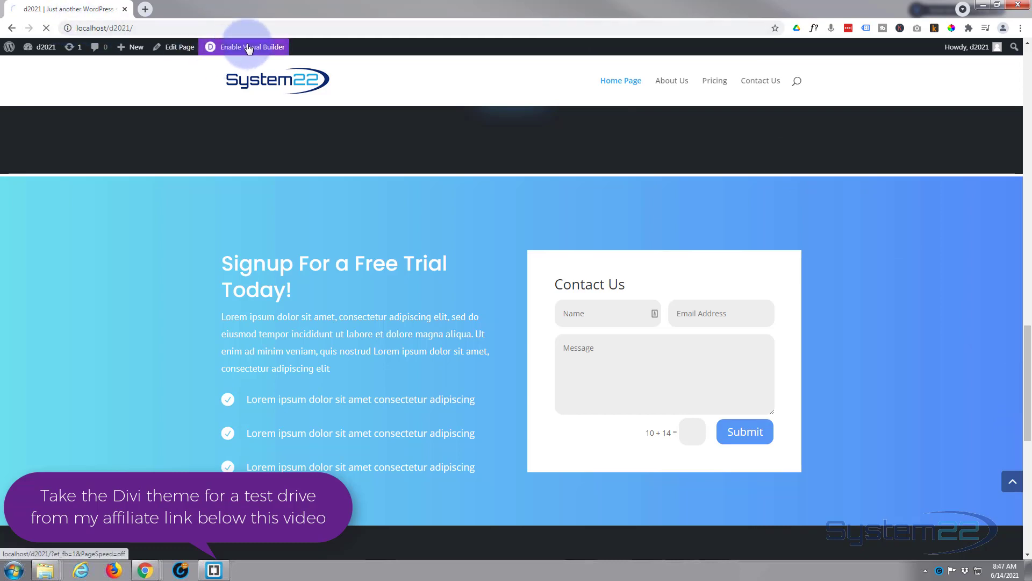
left_click(252, 47)
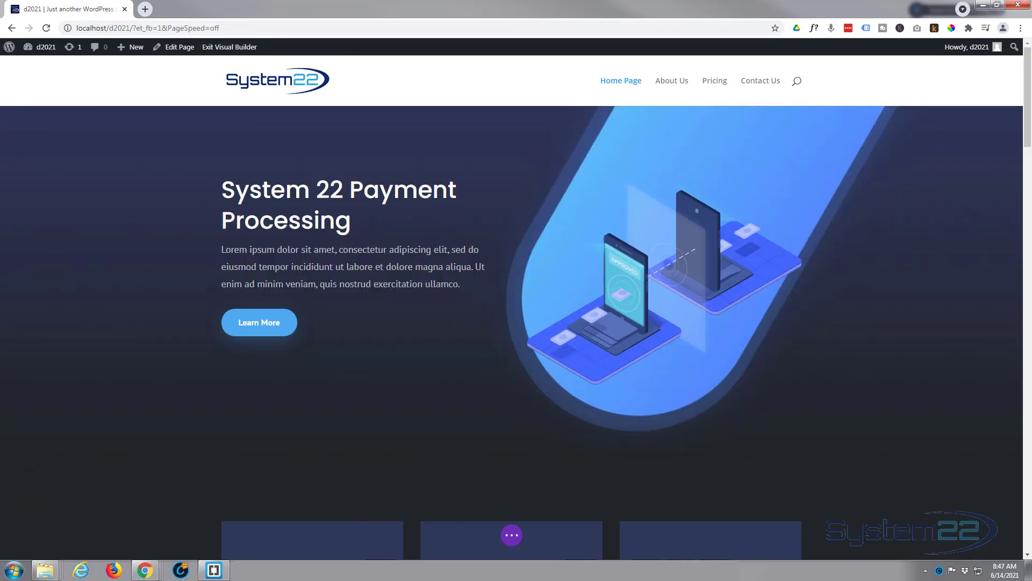
Delete the existing Contact Form module from the blue signup section.
scroll("down", 3)
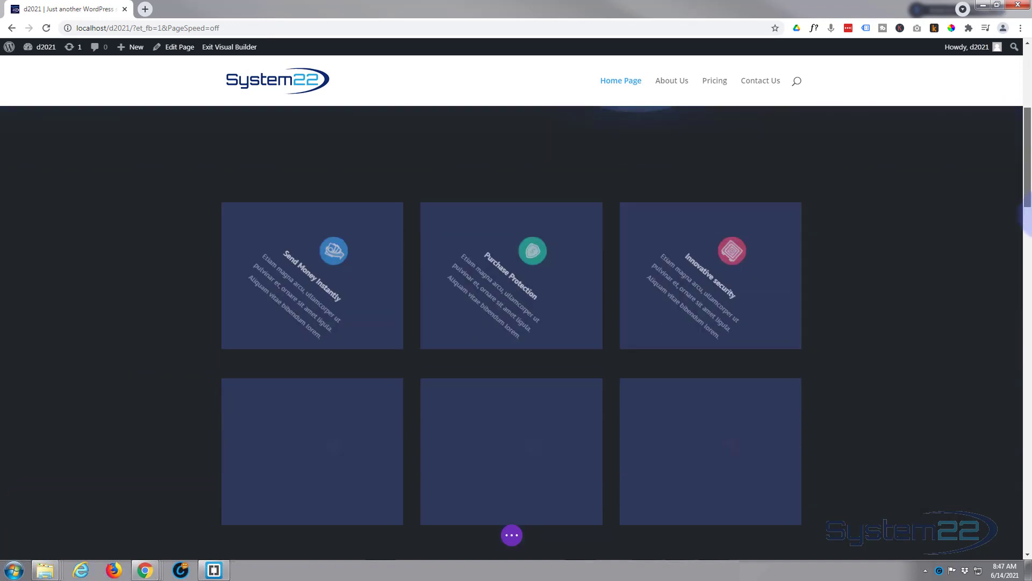
scroll("down", 3)
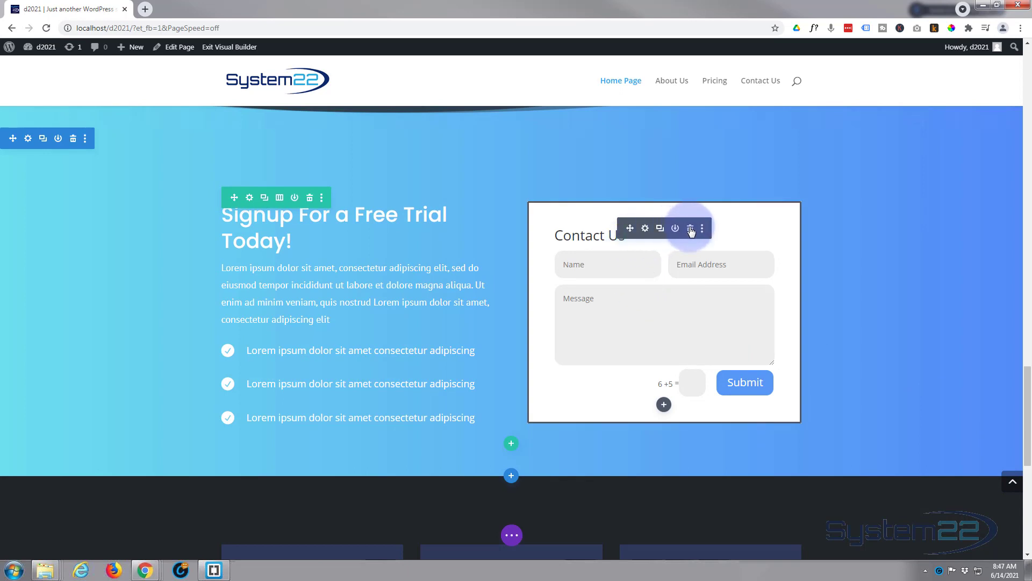
left_click(690, 228)
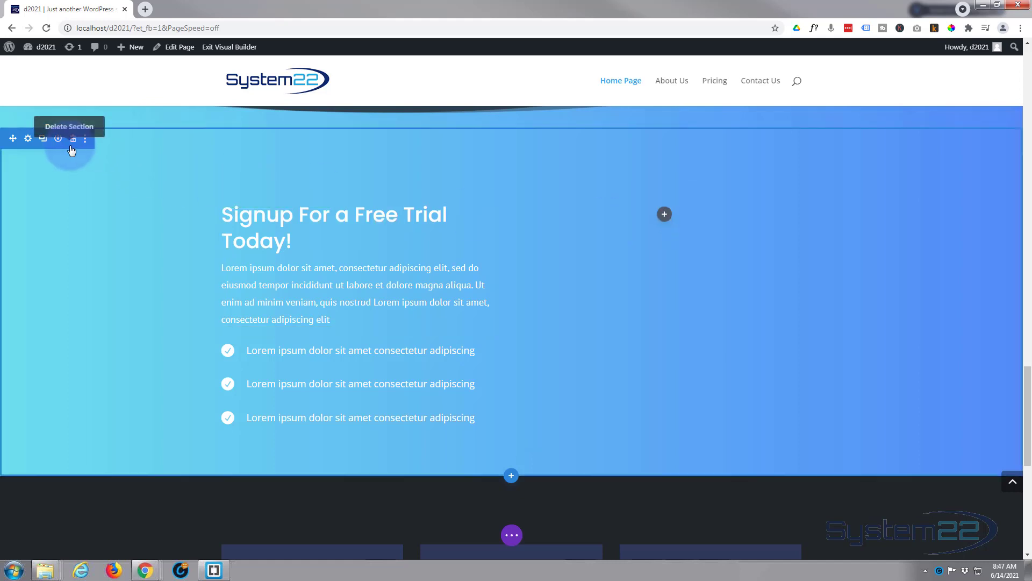
mouse_move(249, 198)
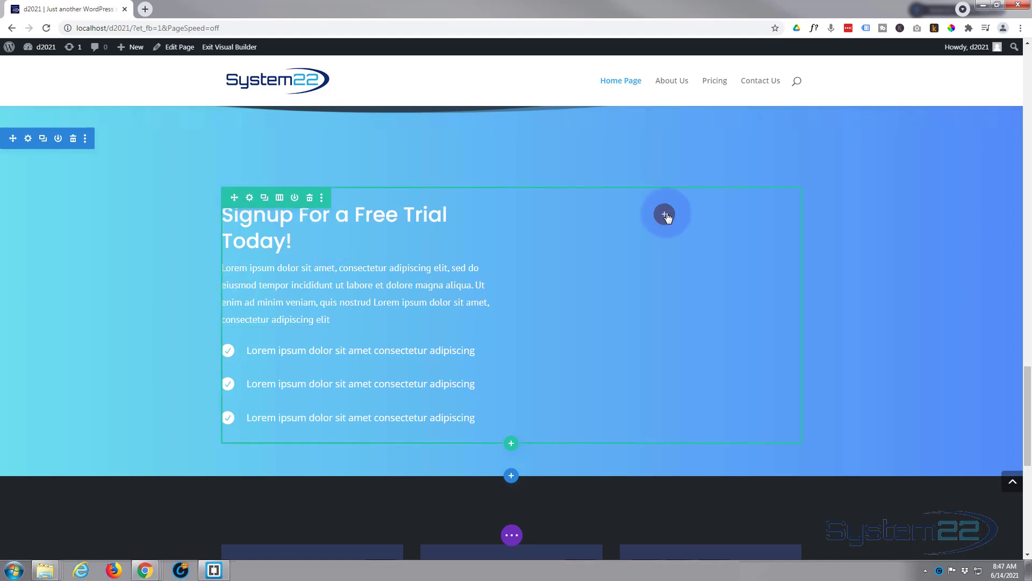
Insert a Contact Form module via the grey + in the empty right column.
left_click(666, 215)
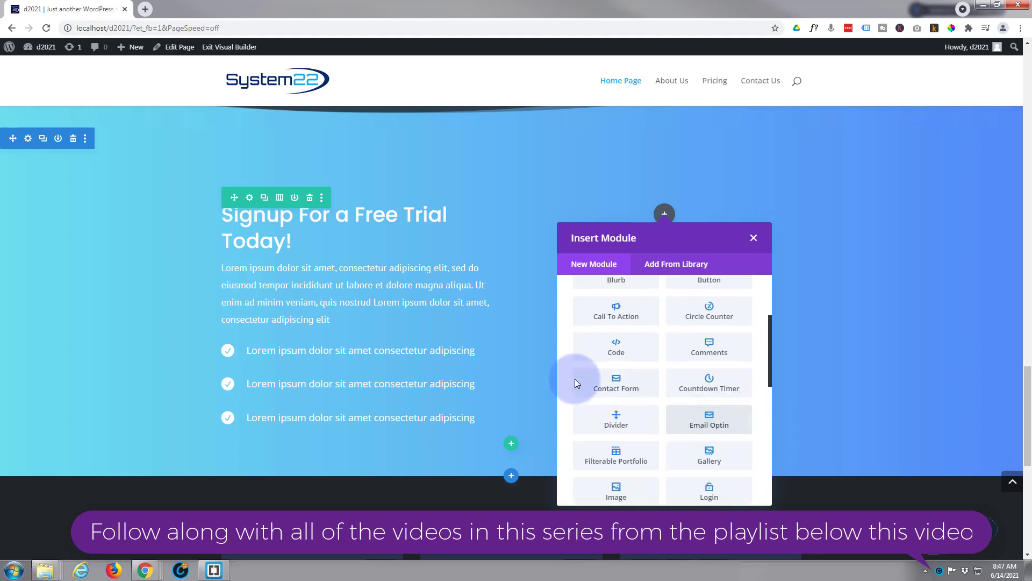
left_click(753, 238)
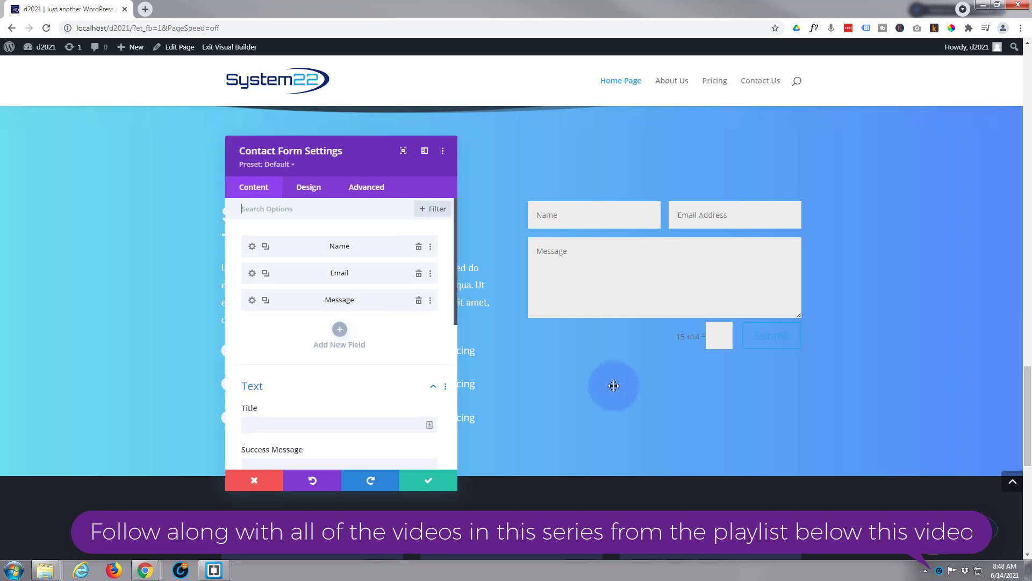
mouse_move(273, 342)
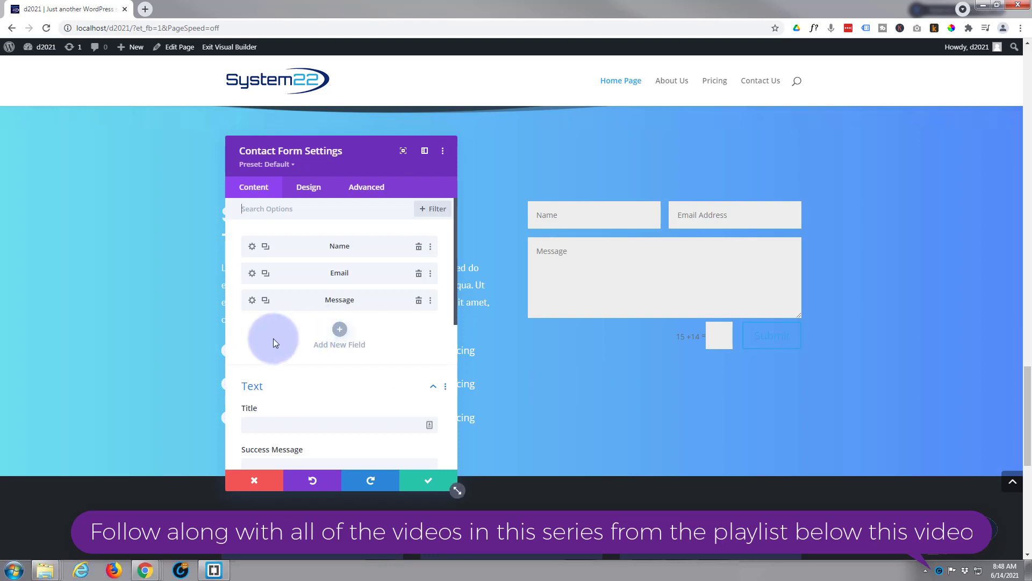
Set the success message to 'Message sent!' and the submit button label to 'Send'.
scroll("down", 3)
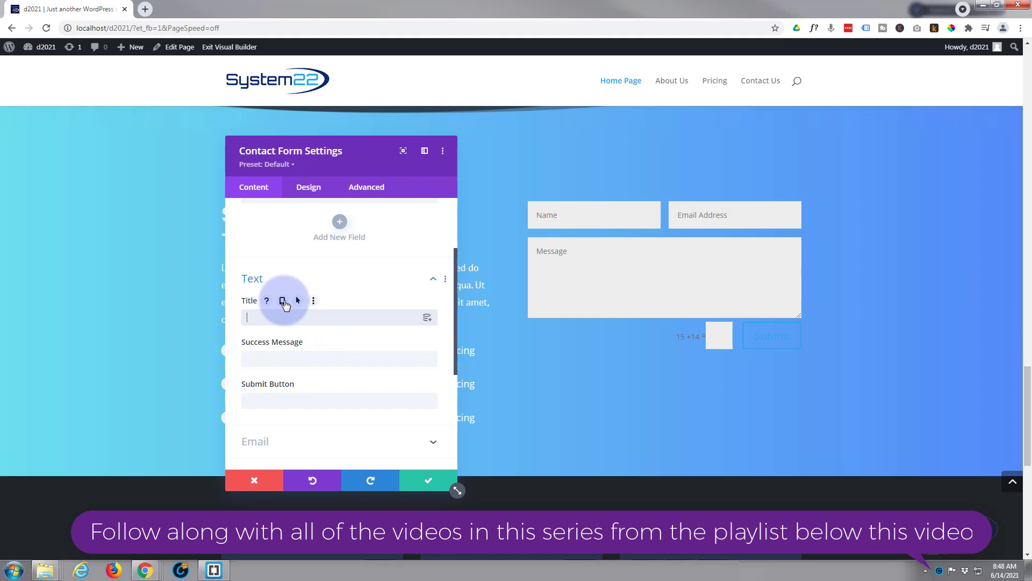
mouse_move(340, 269)
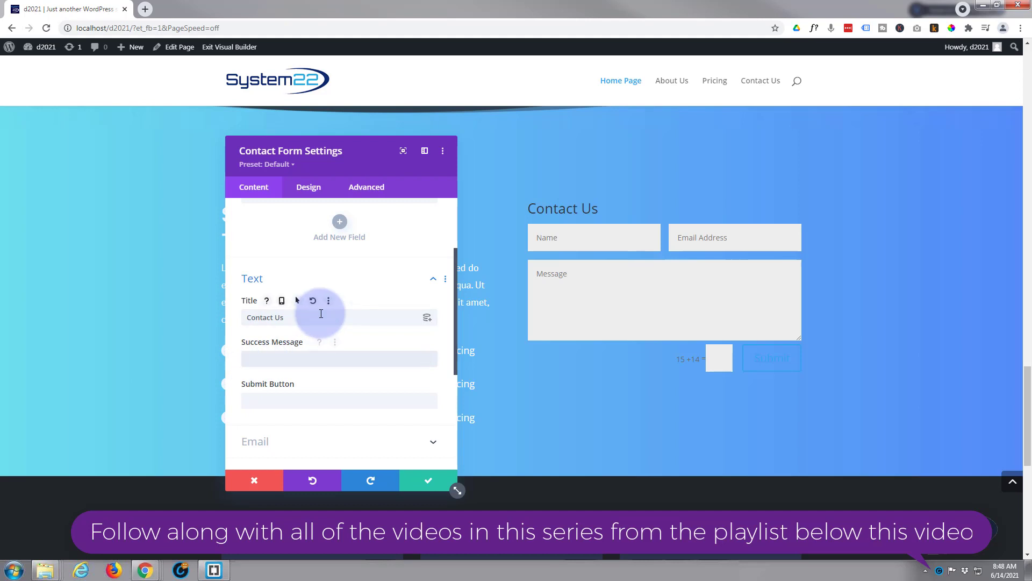
type("Message sent!")
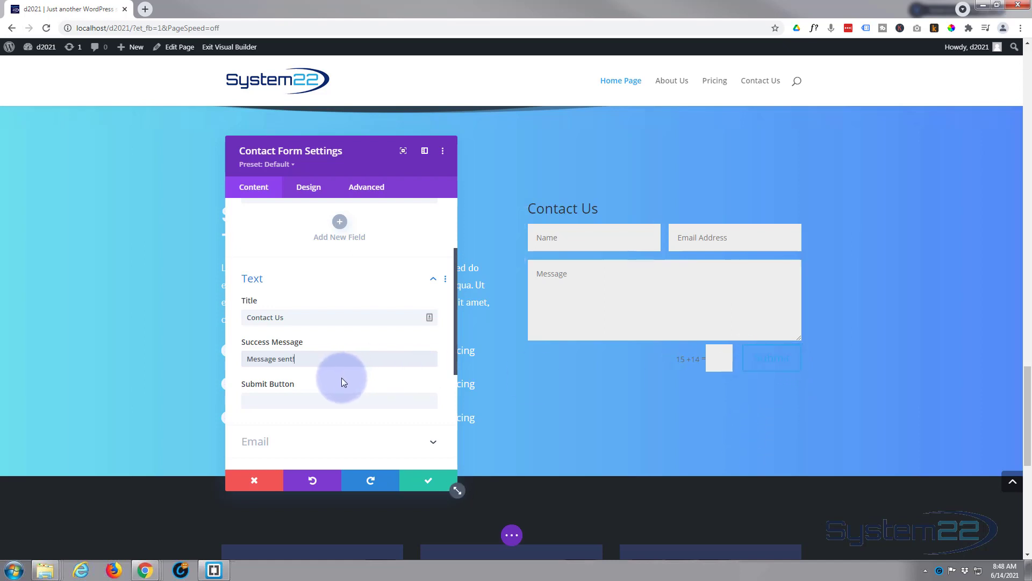
left_click(338, 400)
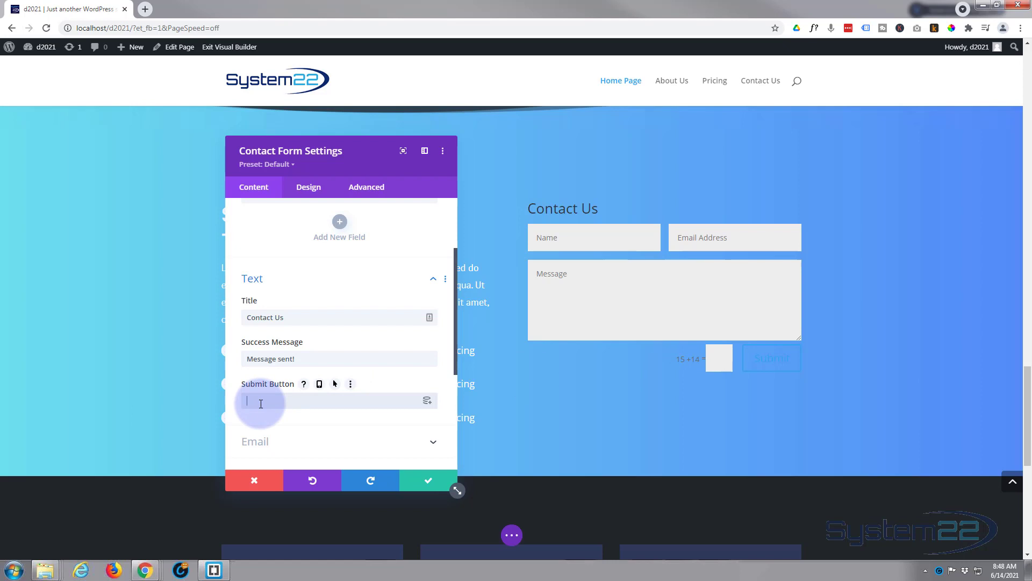
type("Send")
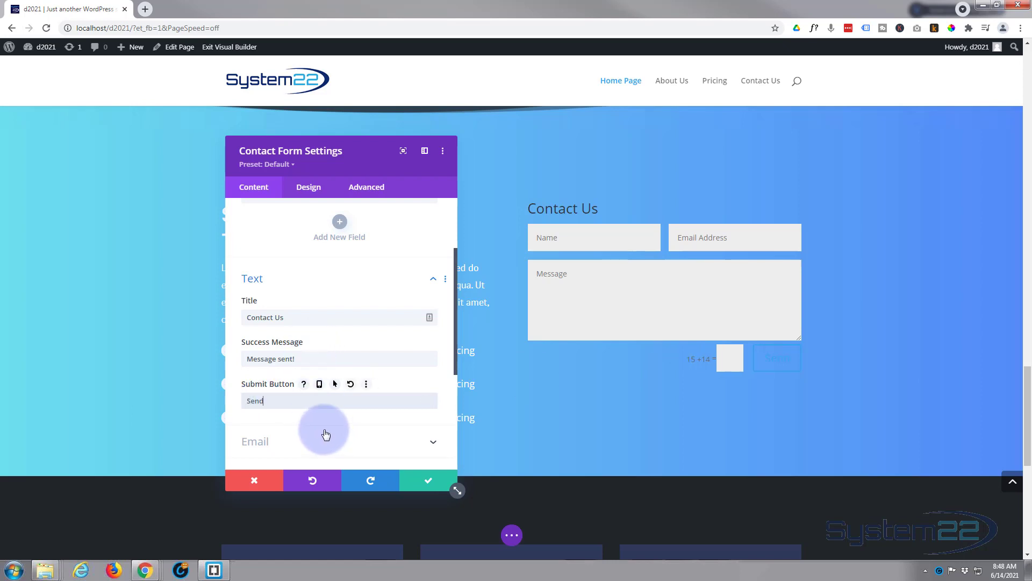
left_click(432, 278)
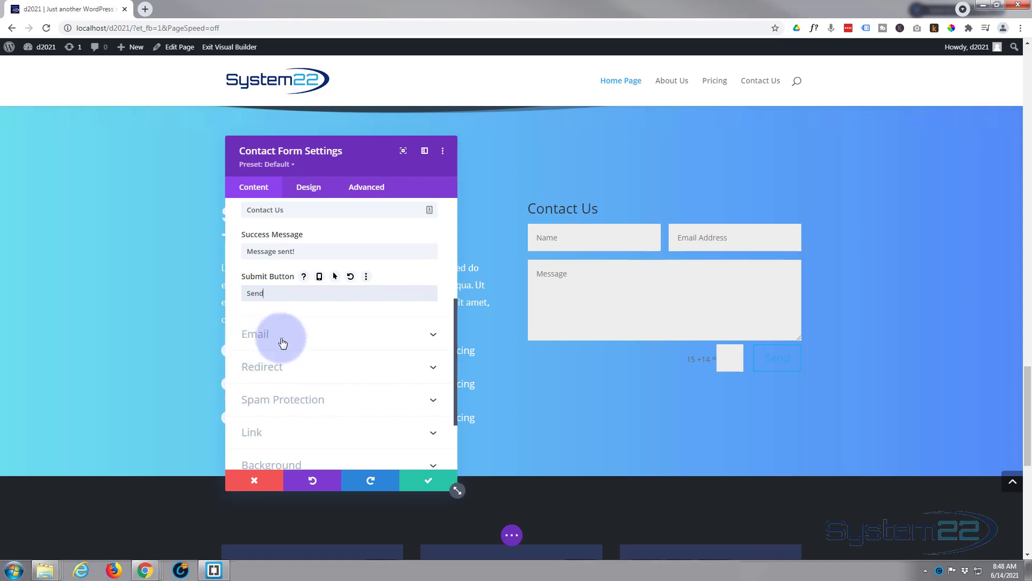
left_click(255, 334)
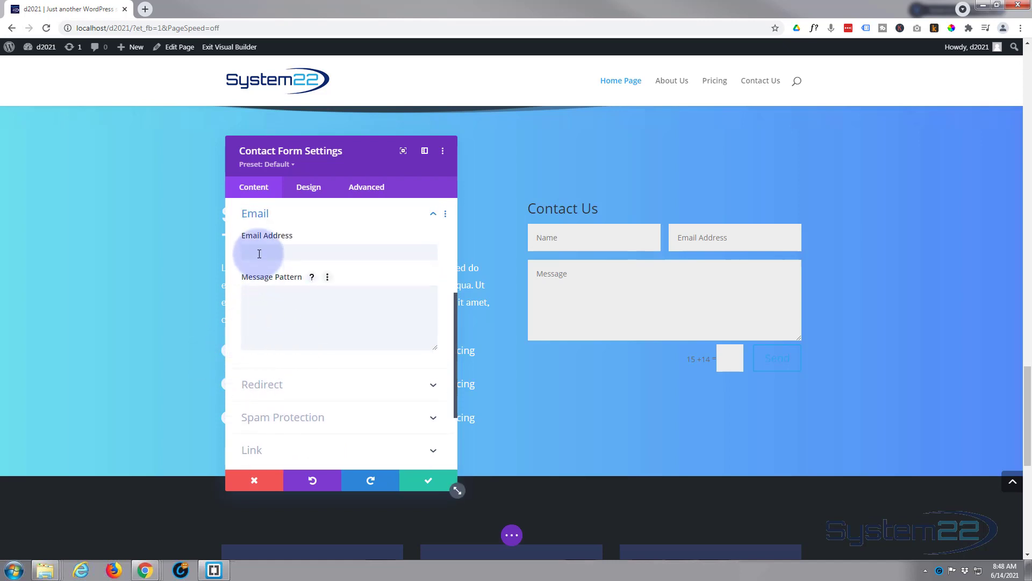
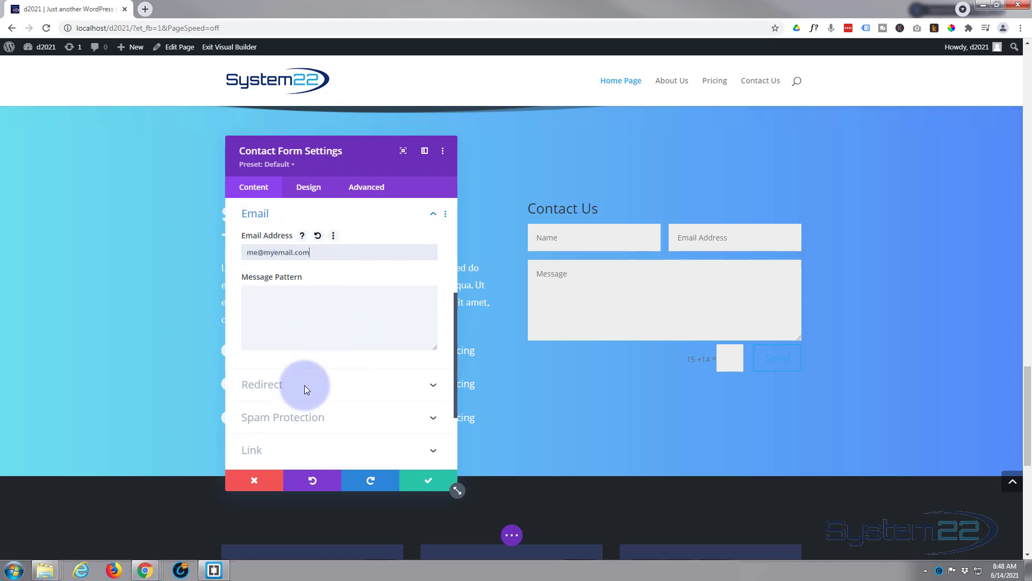
left_click(262, 384)
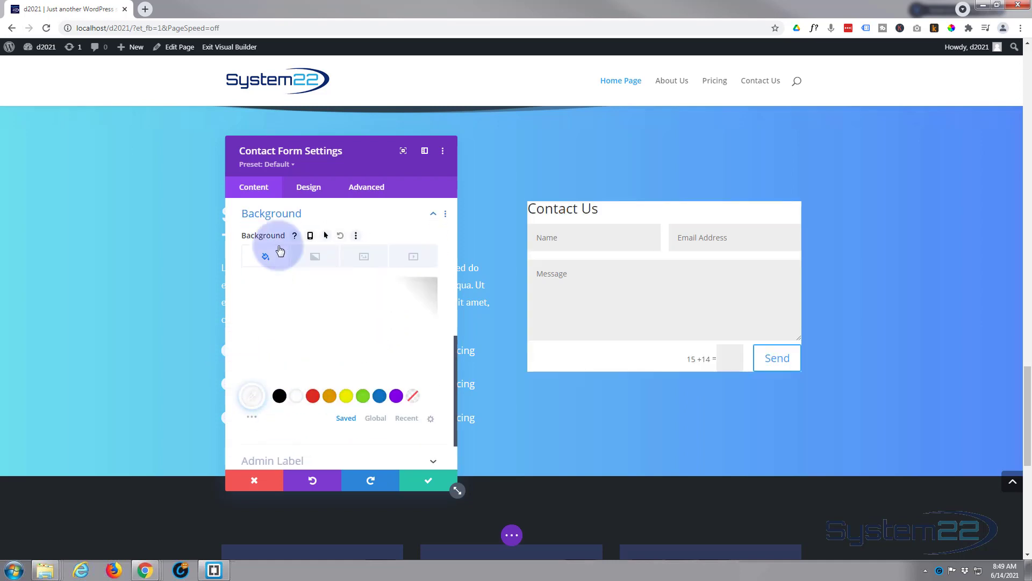
Give the form a solid background and 50px padding on all sides.
left_click(308, 187)
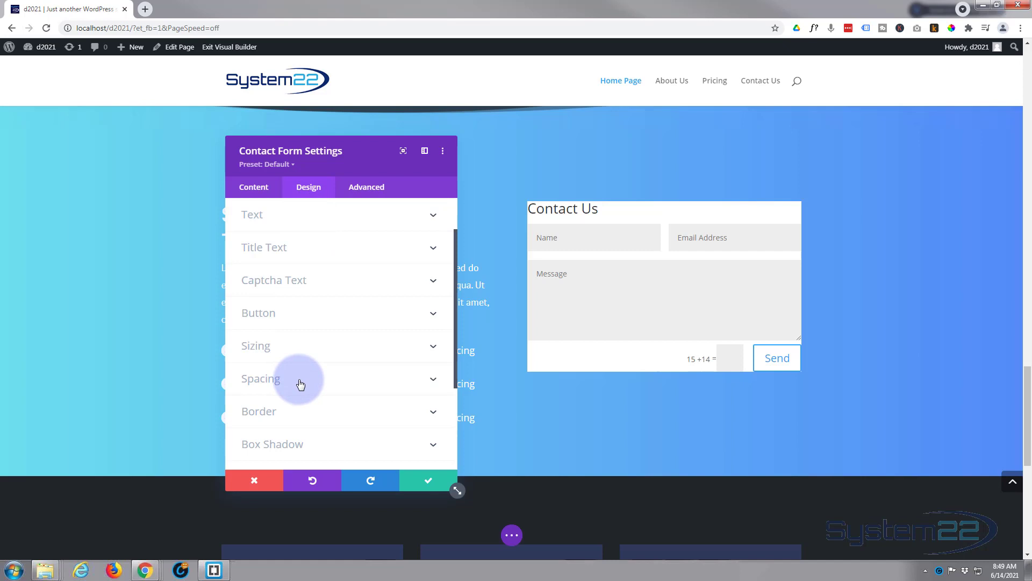
left_click(261, 378)
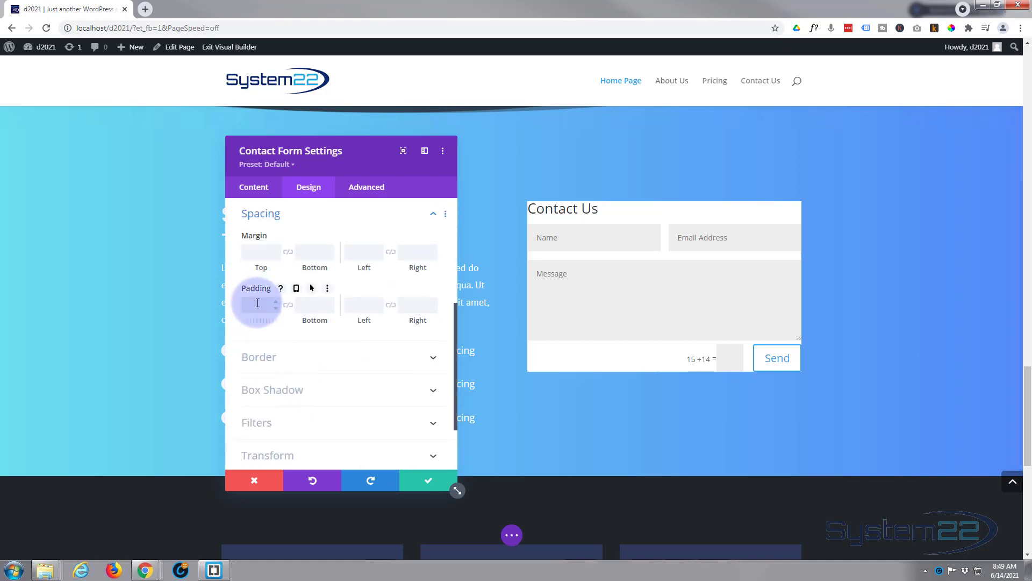
type("50px")
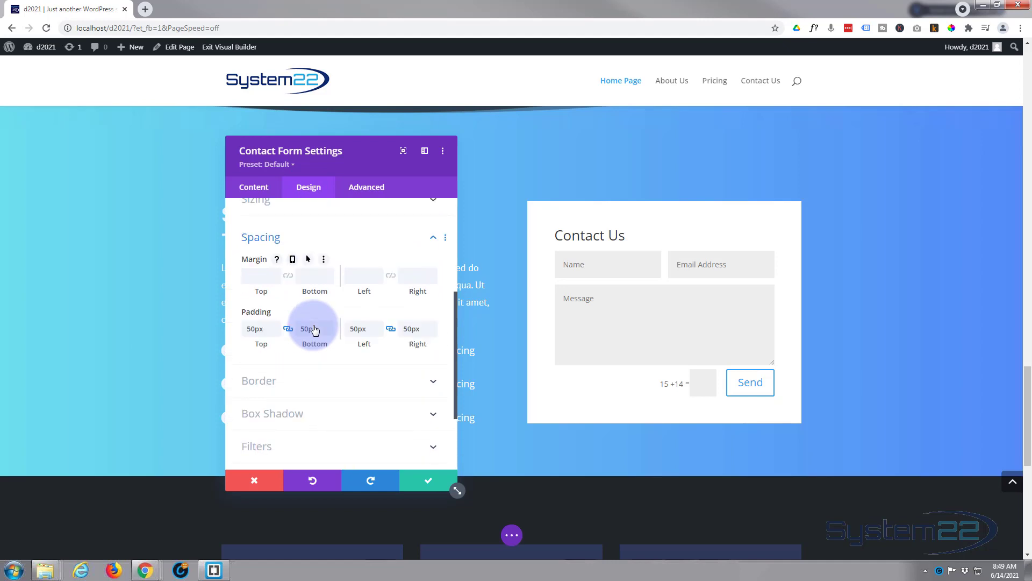
left_click(260, 238)
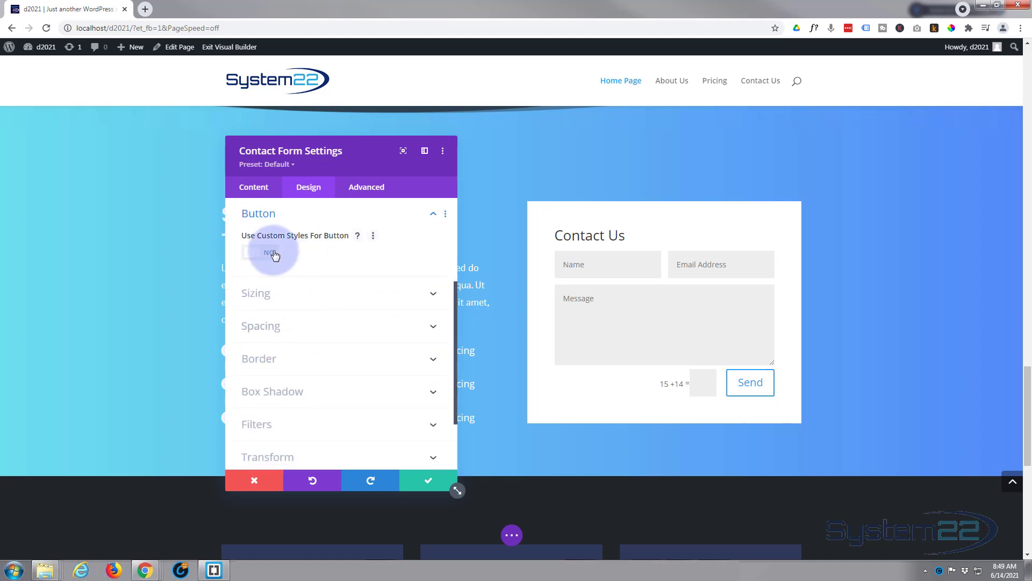
Enable custom button styles with a blue background and a separate hover background.
left_click(269, 252)
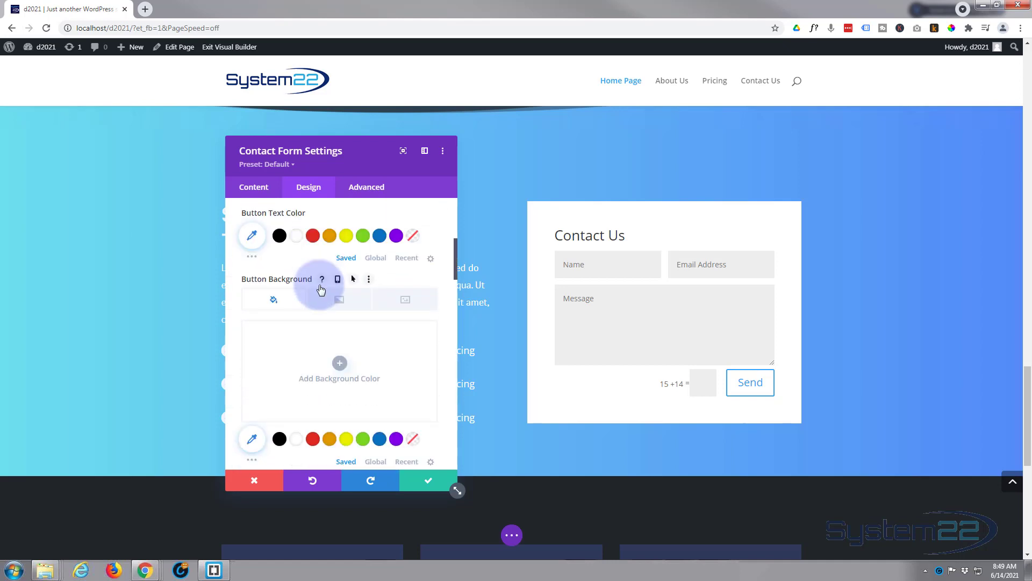
left_click(279, 235)
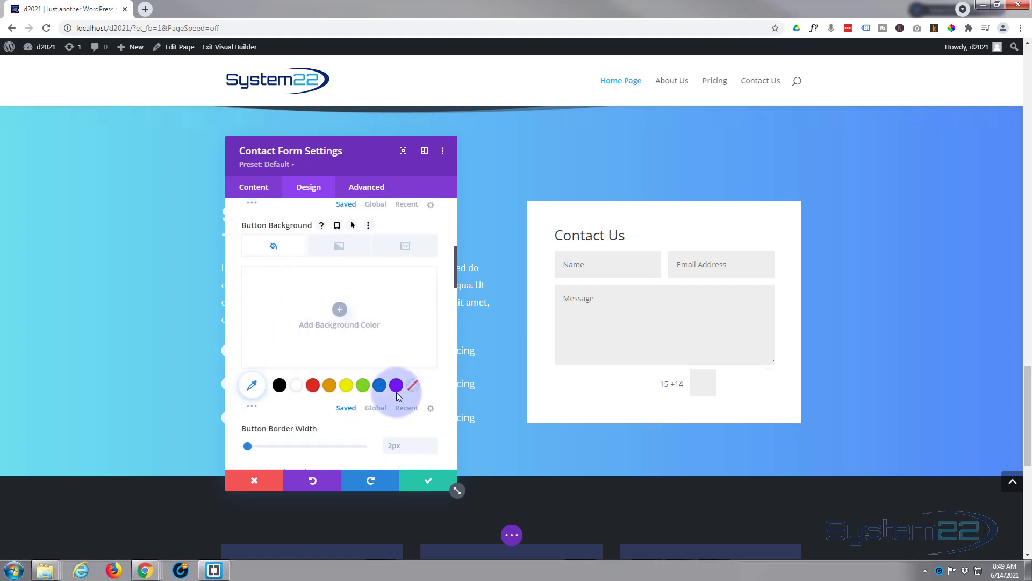
left_click(380, 385)
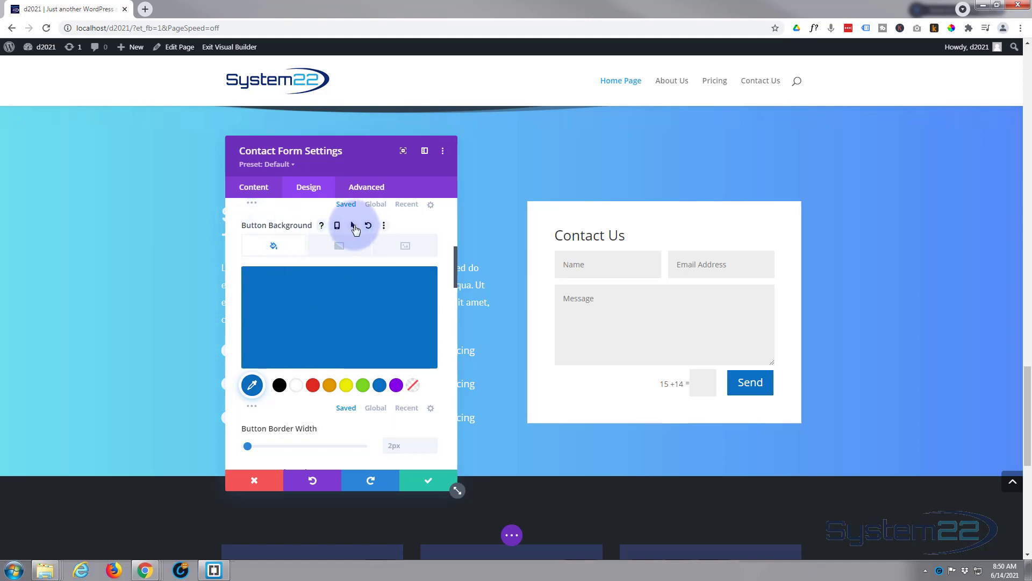
mouse_move(231, 286)
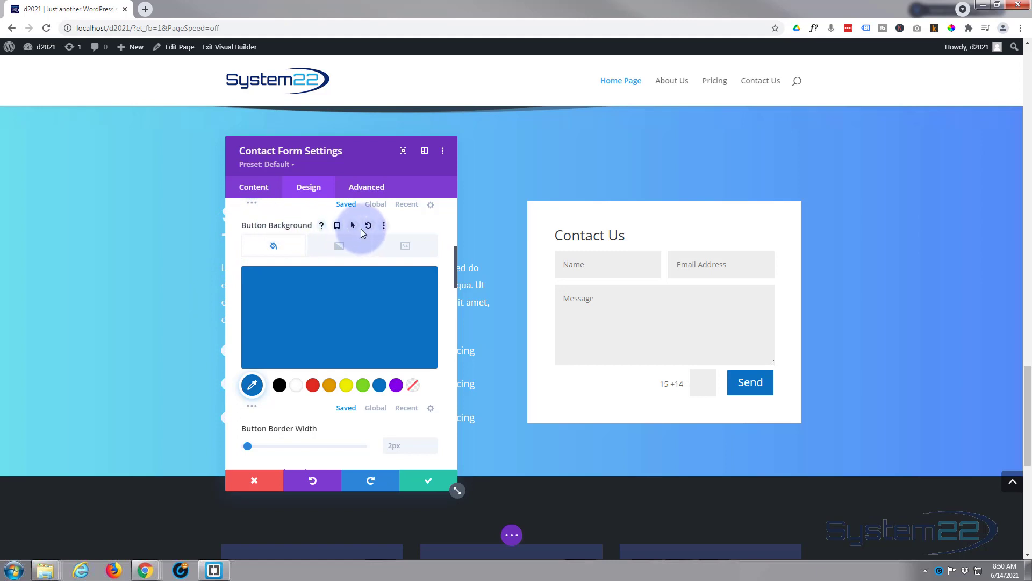
left_click(354, 225)
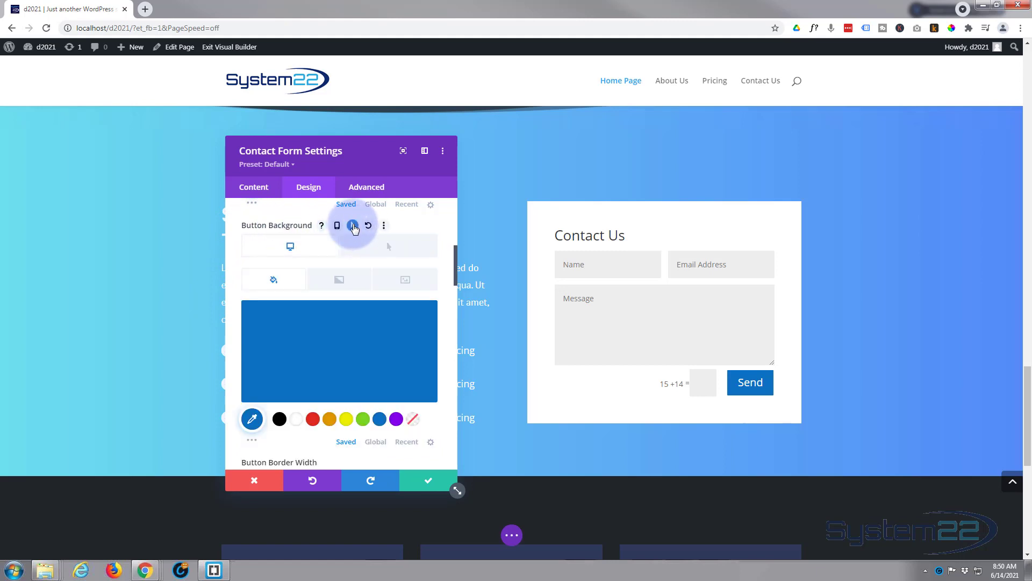
mouse_move(289, 245)
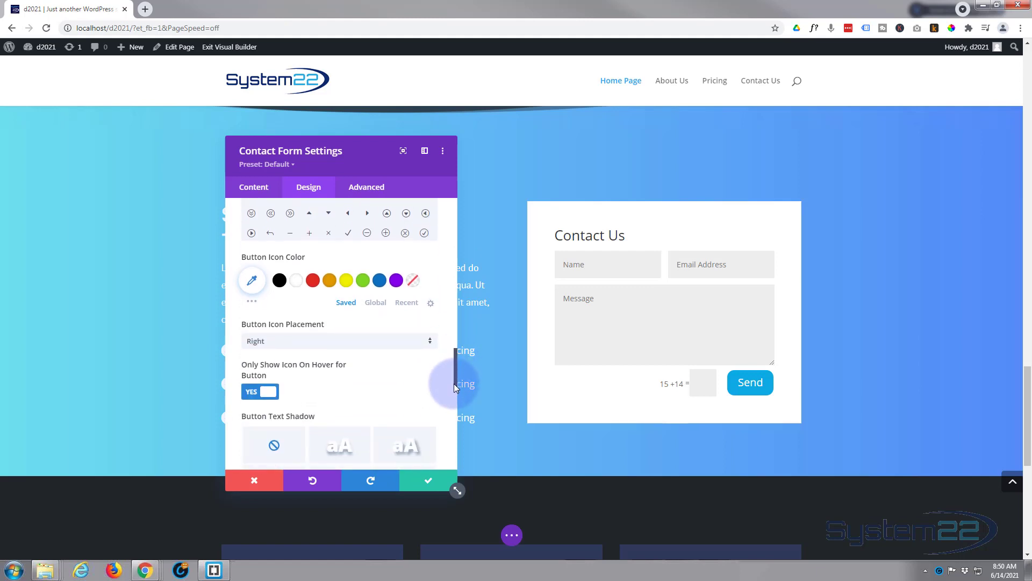
scroll("down", 3)
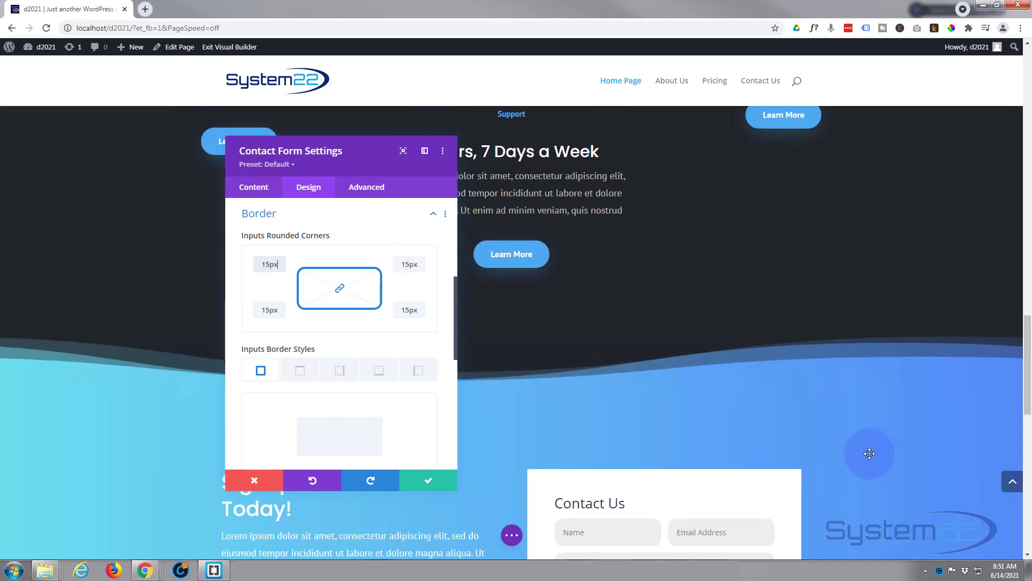
Scroll the preview to inspect the form fields' 15px rounded corners.
scroll("down", 3)
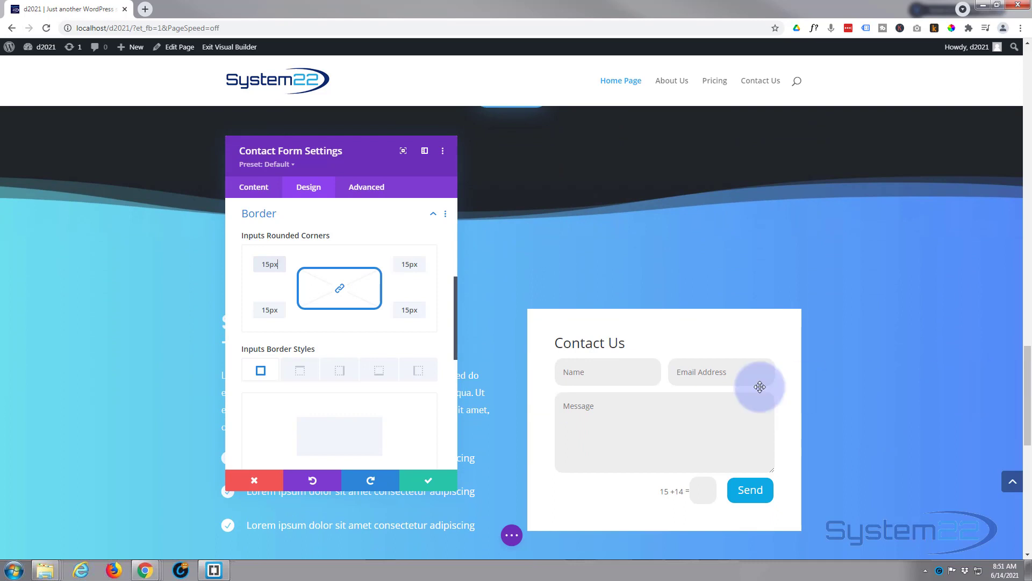
scroll("down", 3)
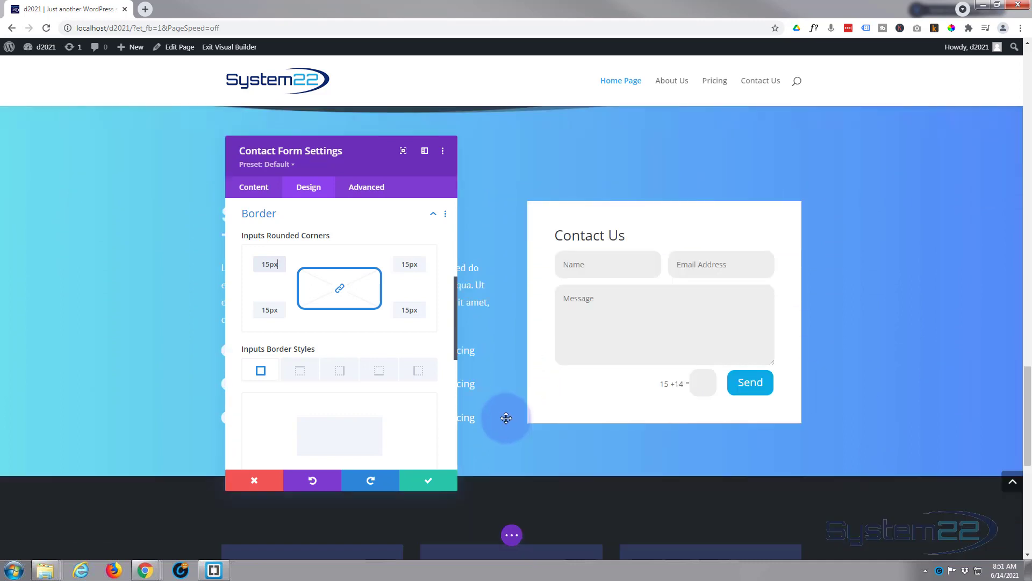
scroll("down", 3)
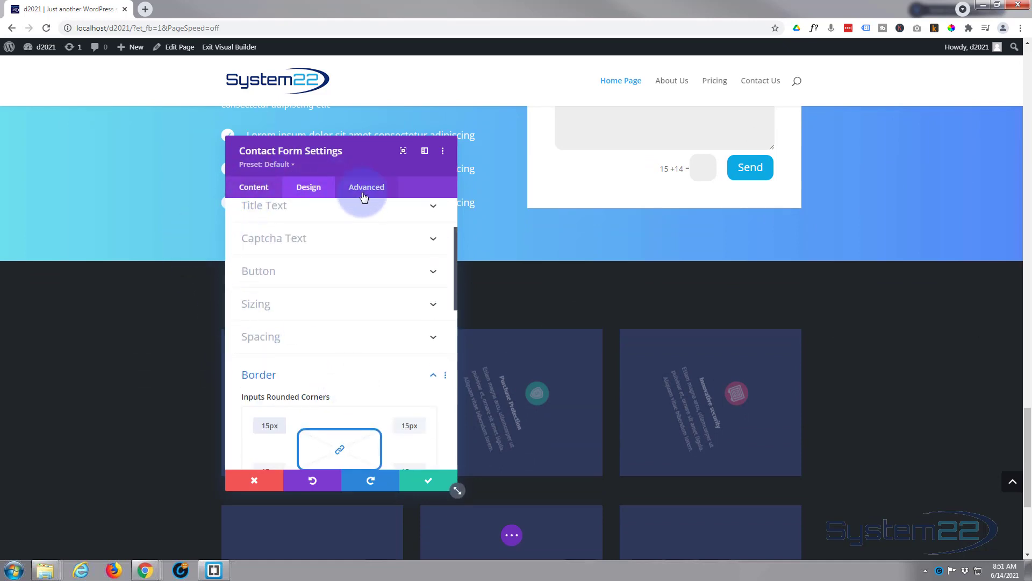
Expand Scroll Effects under the contact form's Advanced tab.
left_click(366, 187)
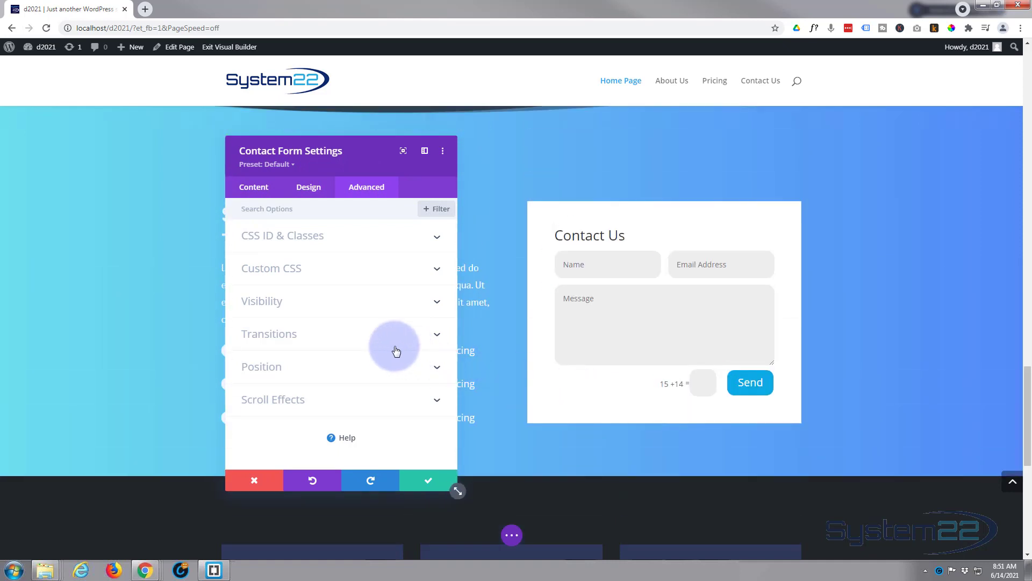
mouse_move(288, 285)
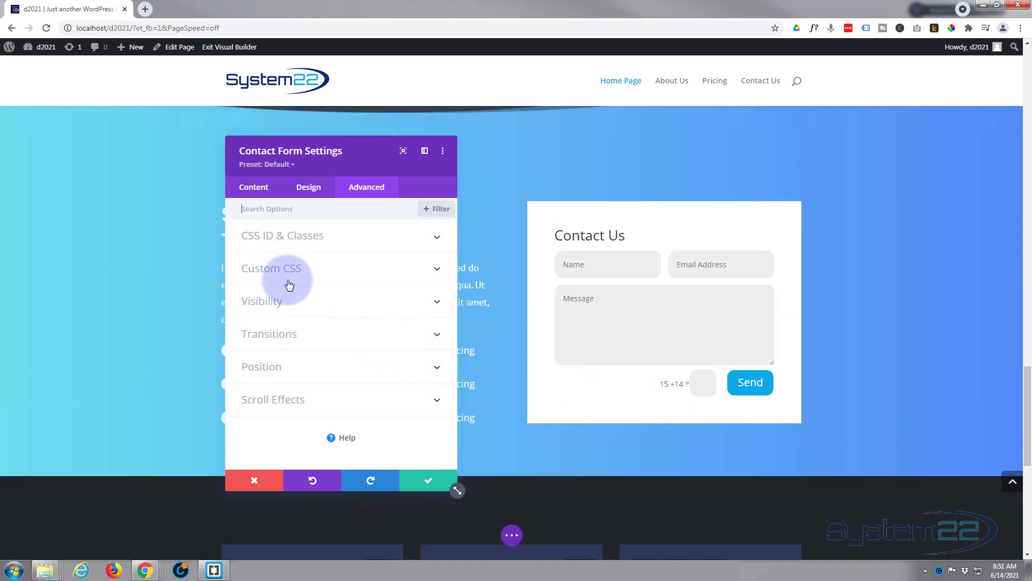
left_click(272, 399)
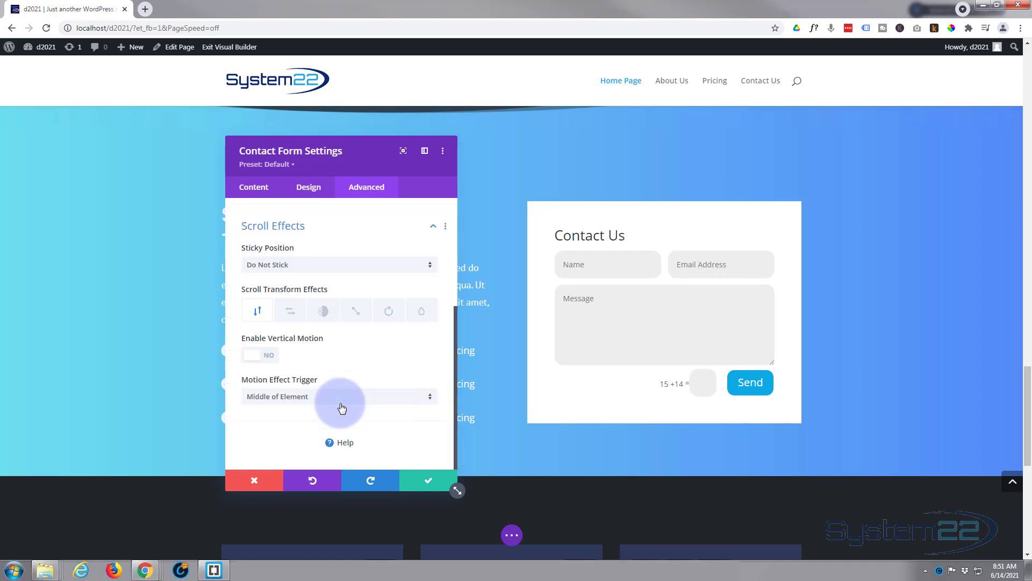
mouse_move(290, 310)
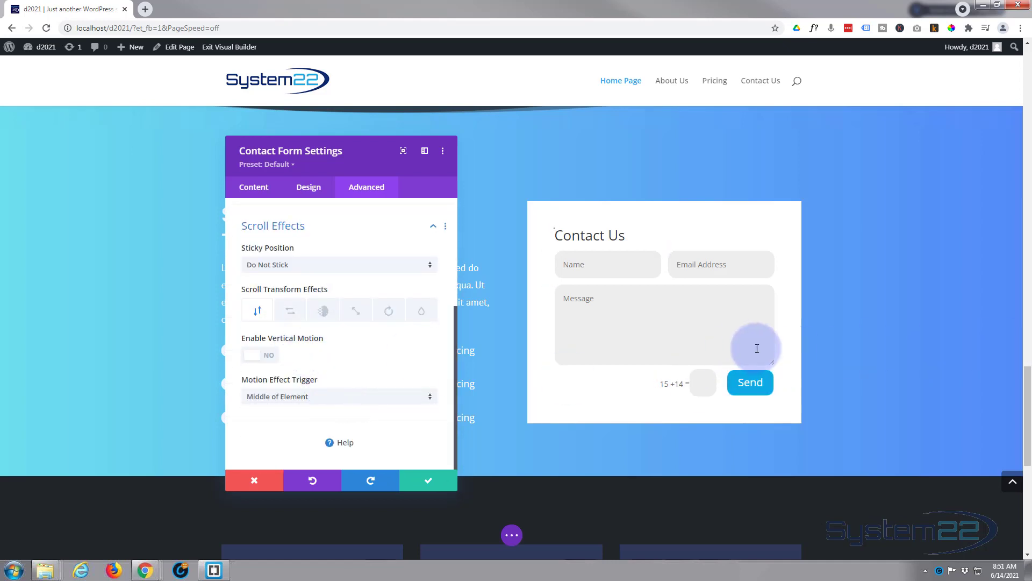
left_click(290, 309)
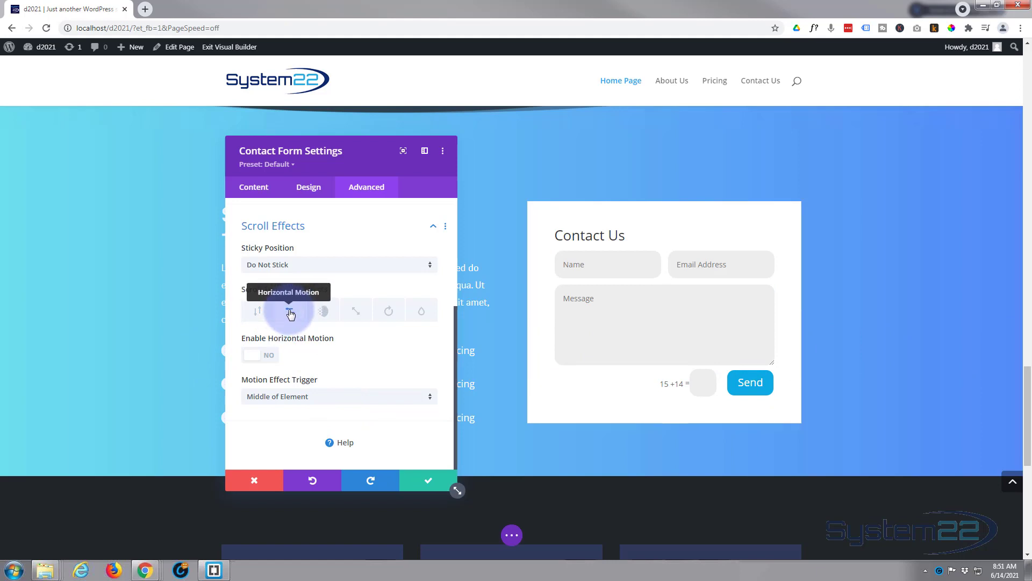
Enable Horizontal Motion on the form with starting and ending offsets of 100.
left_click(289, 311)
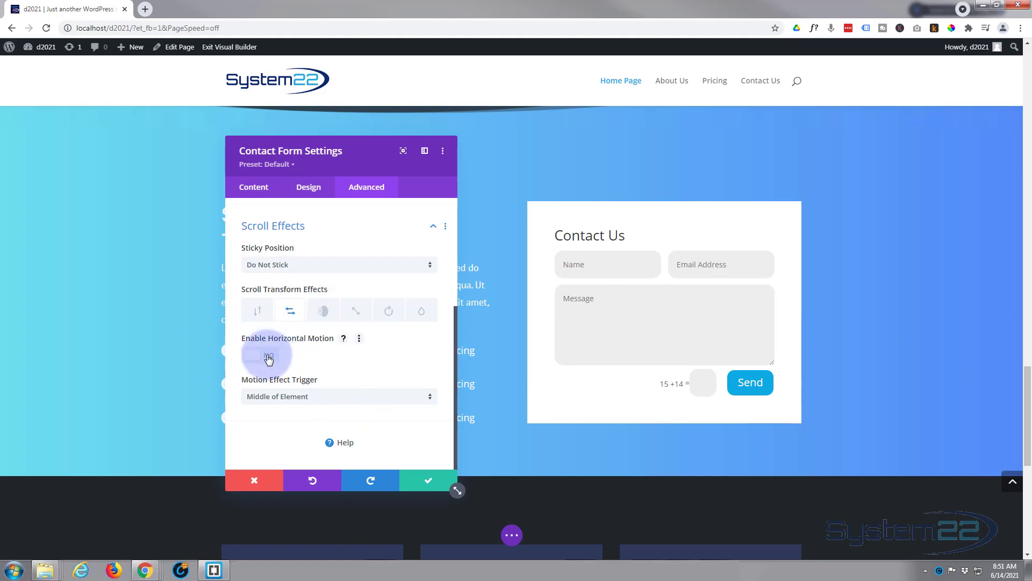
left_click(267, 355)
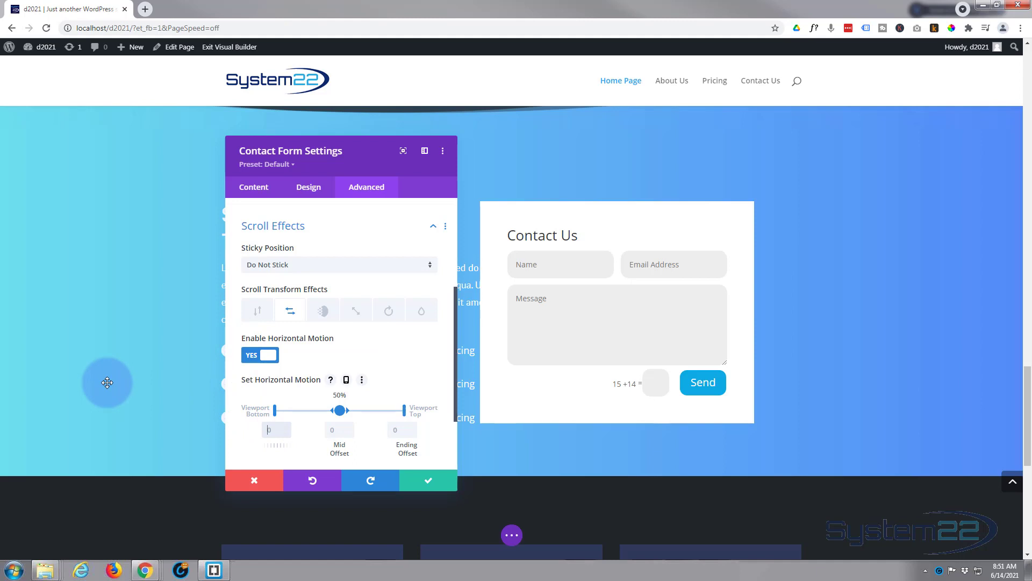
type("100")
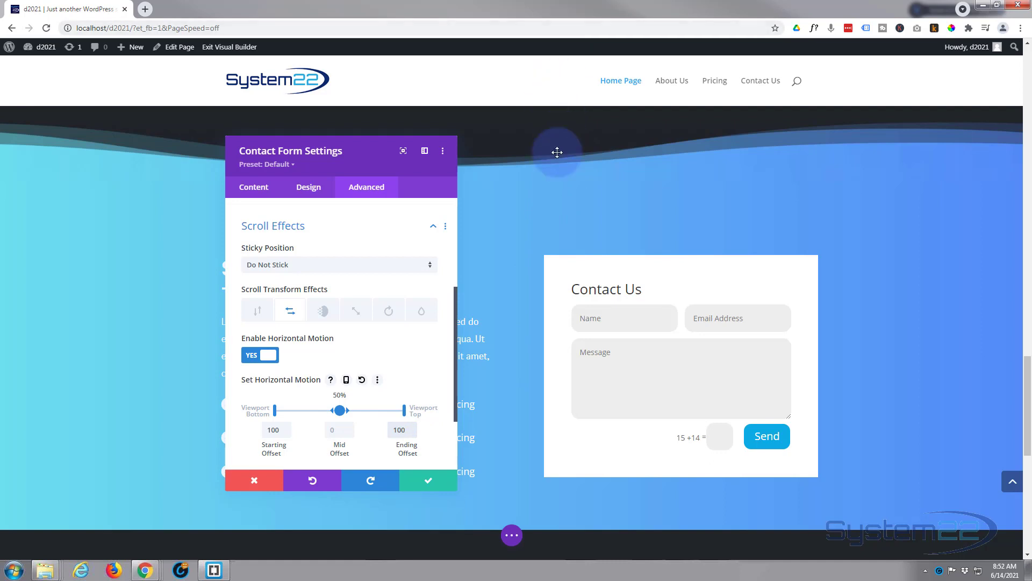
mouse_move(577, 105)
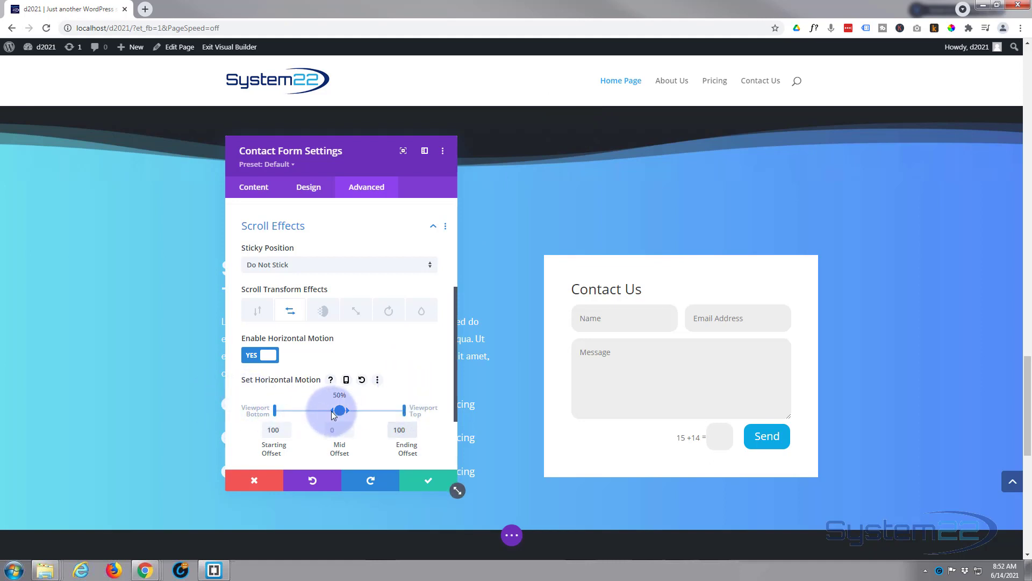
left_click_drag(339, 410, 323, 409)
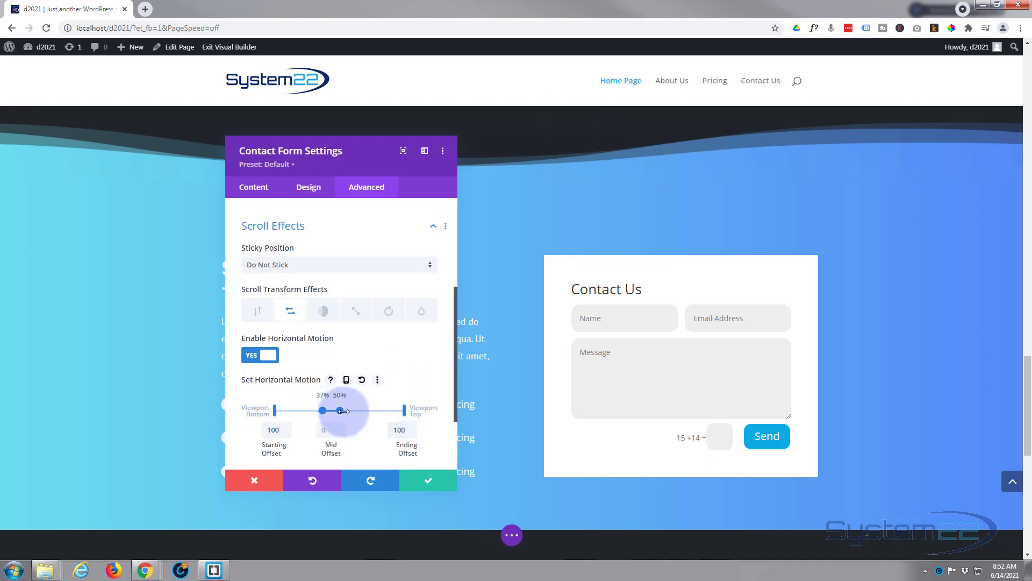
left_click_drag(340, 410, 366, 410)
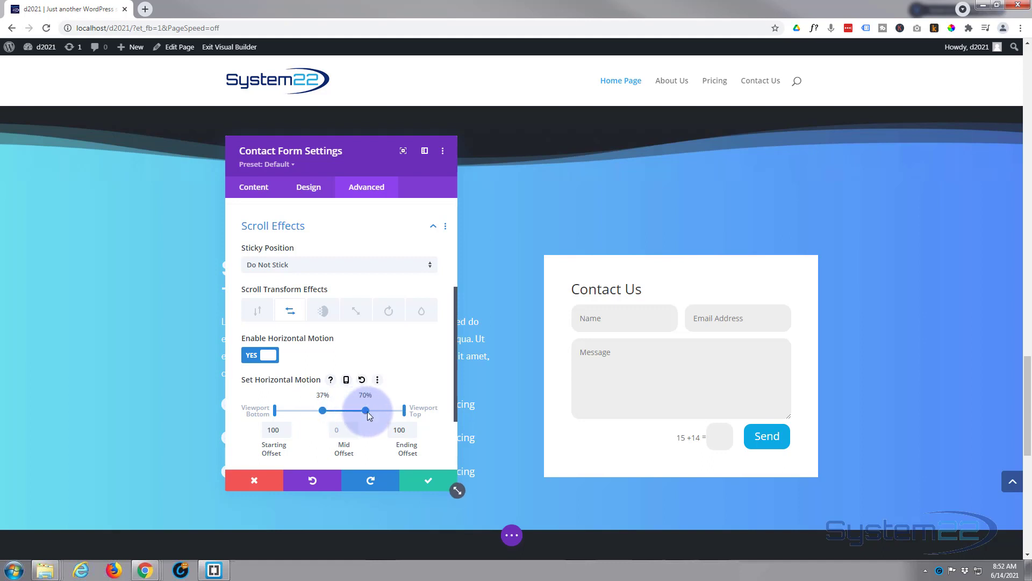
left_click_drag(366, 409, 363, 409)
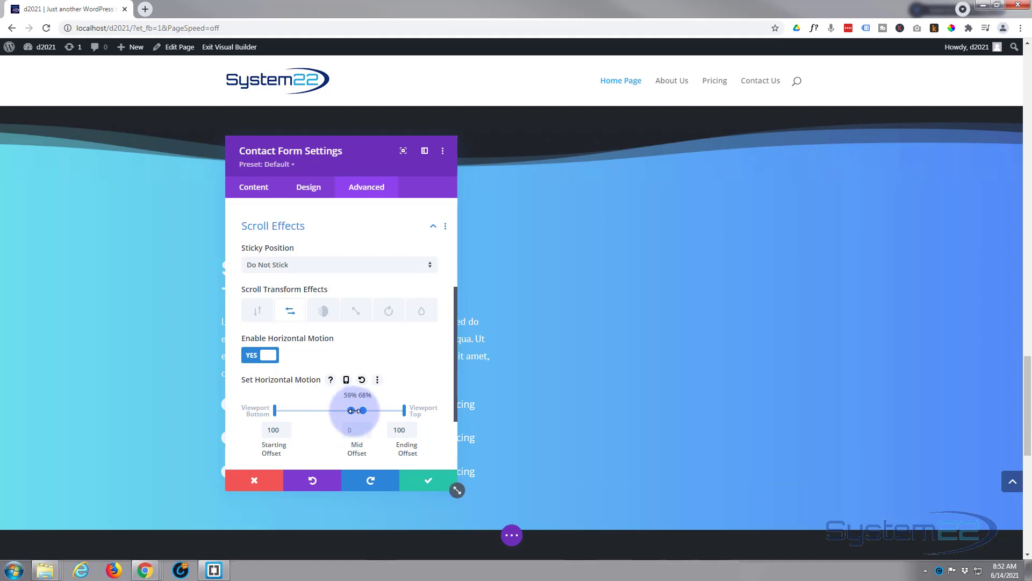
left_click_drag(361, 410, 349, 410)
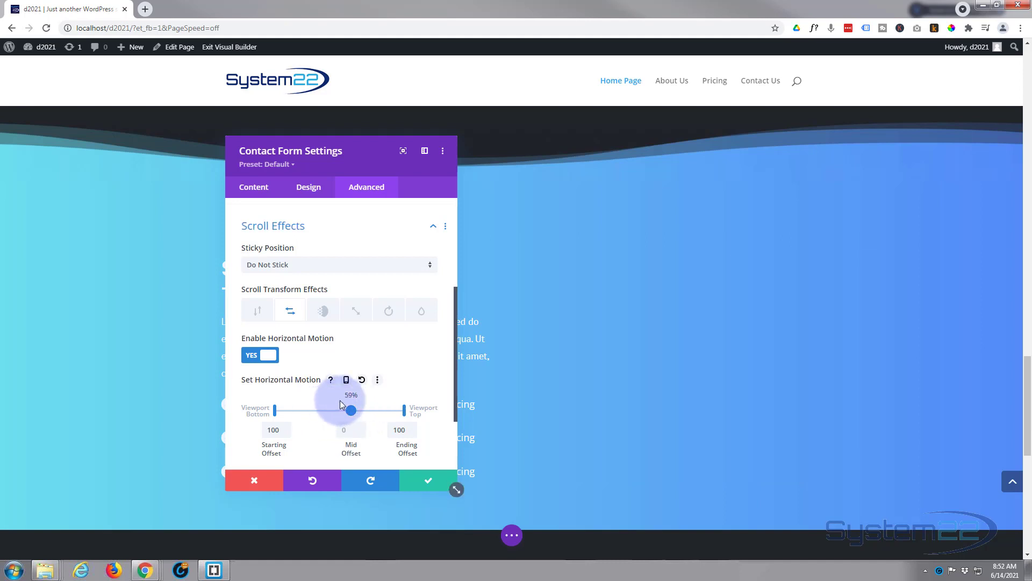
left_click_drag(350, 410, 342, 410)
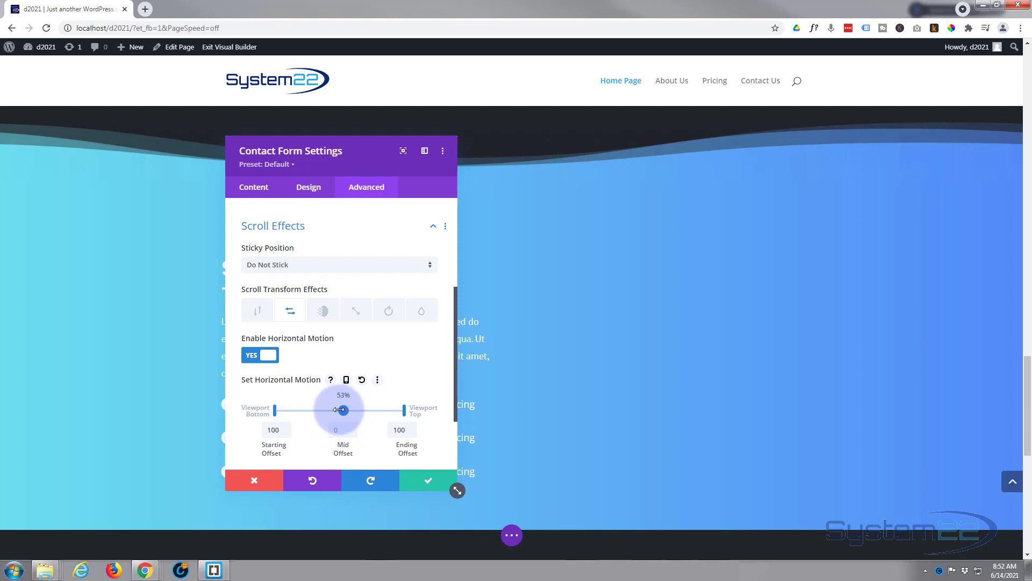
left_click_drag(343, 410, 338, 409)
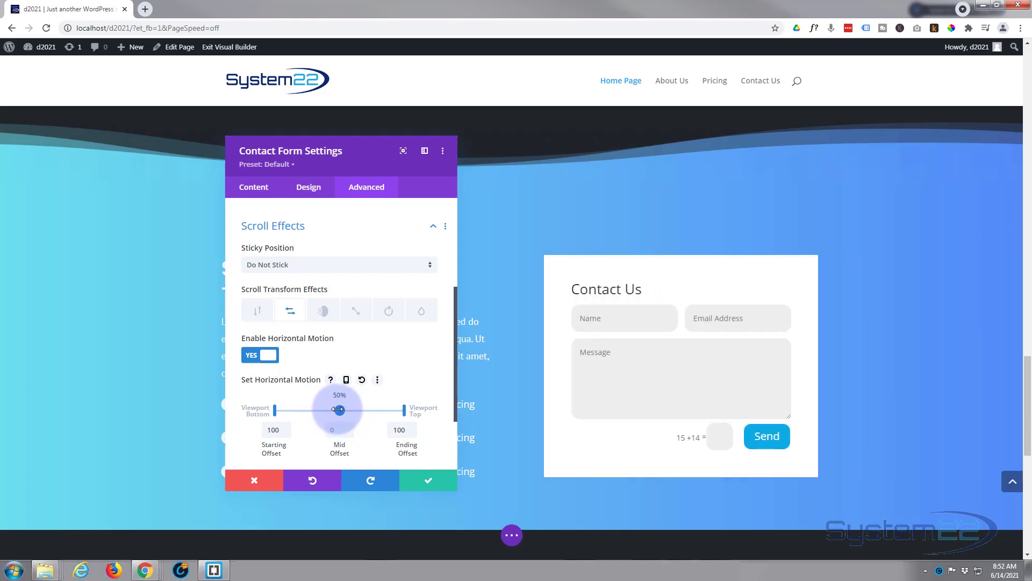
left_click_drag(338, 410, 340, 410)
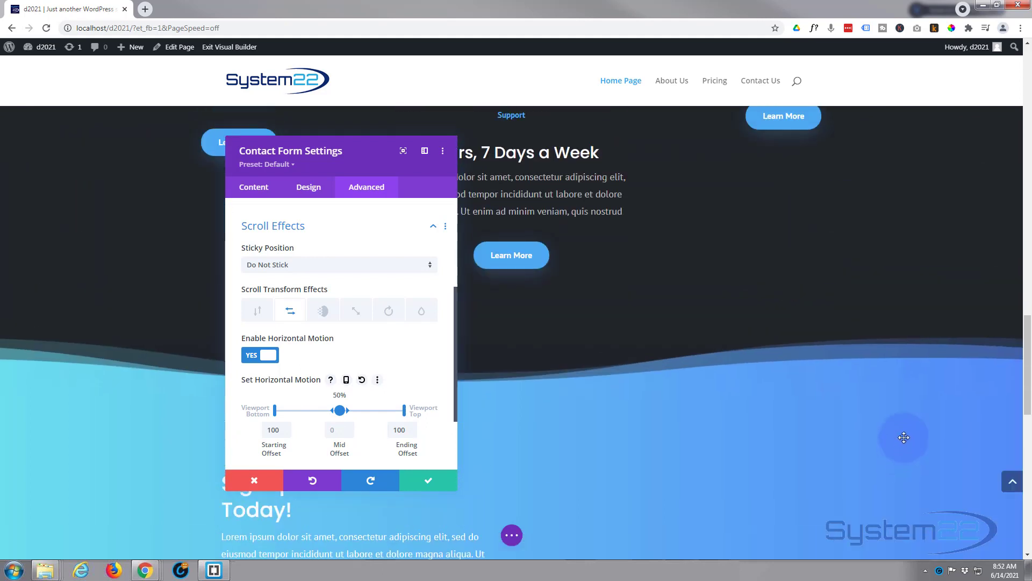
scroll("down", 3)
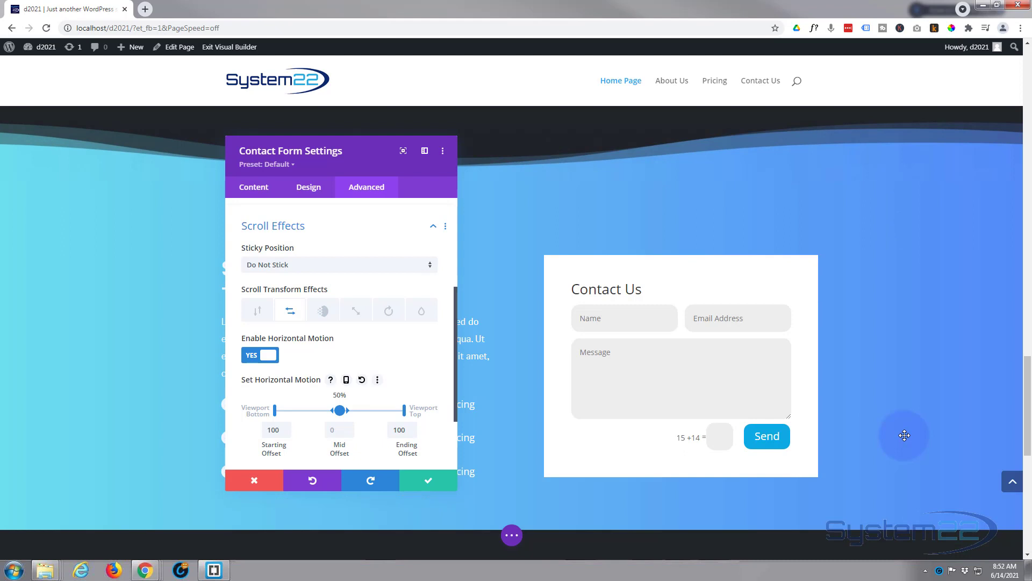
scroll("down", 3)
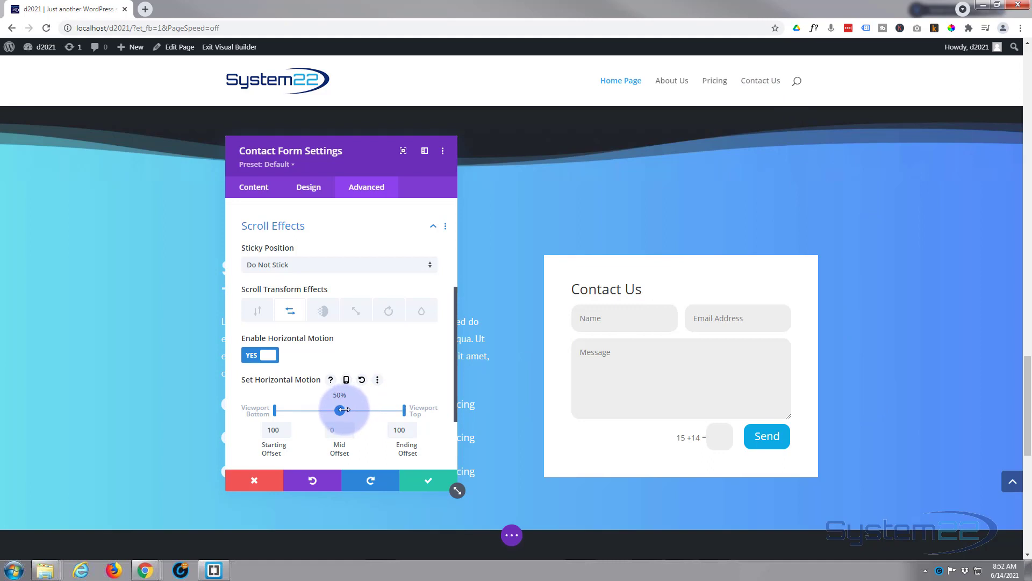
Drag the horizontal motion mid-offset markers to 50% and 80%.
left_click_drag(342, 409, 360, 409)
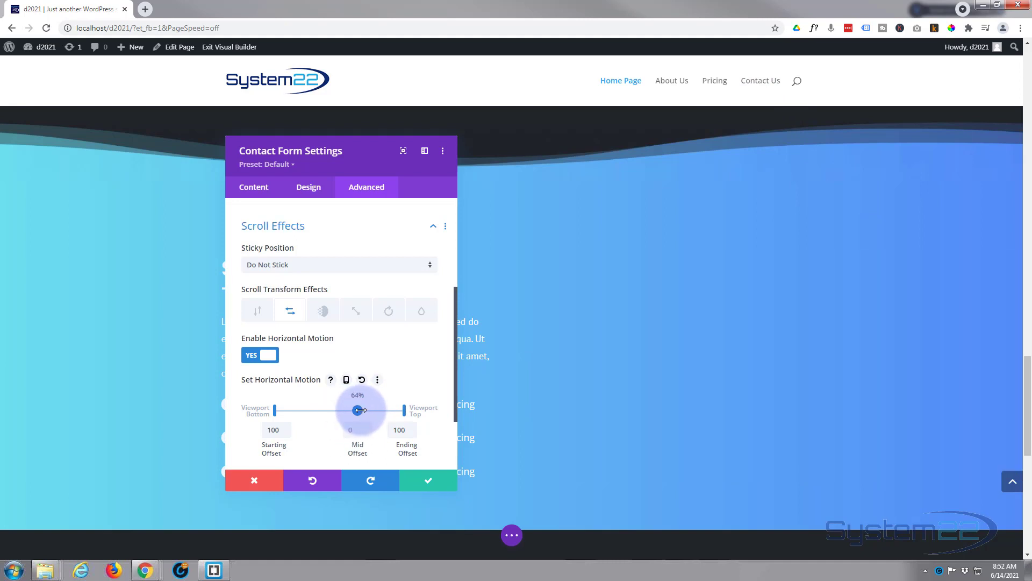
left_click_drag(361, 411, 357, 410)
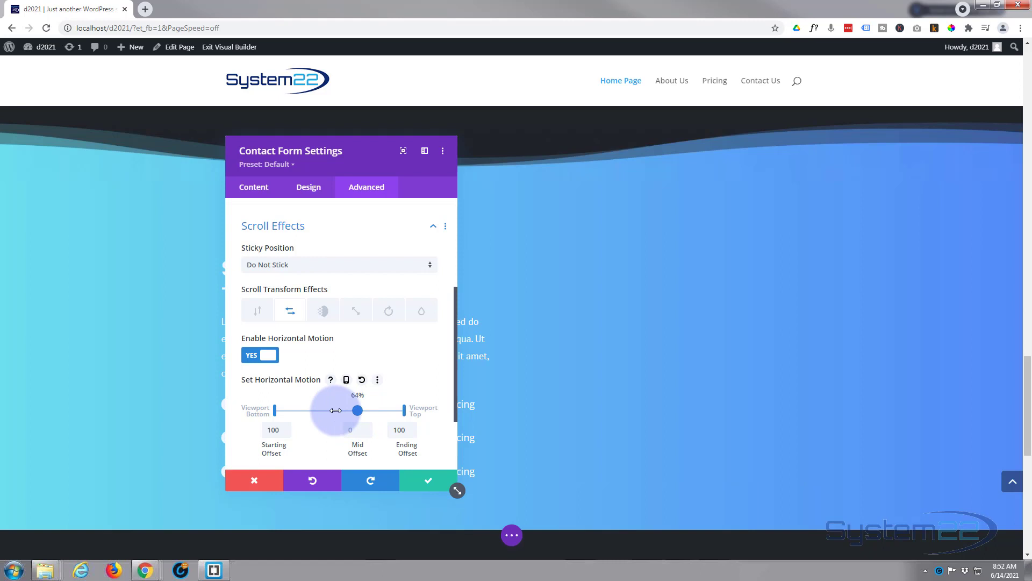
left_click_drag(357, 411, 340, 410)
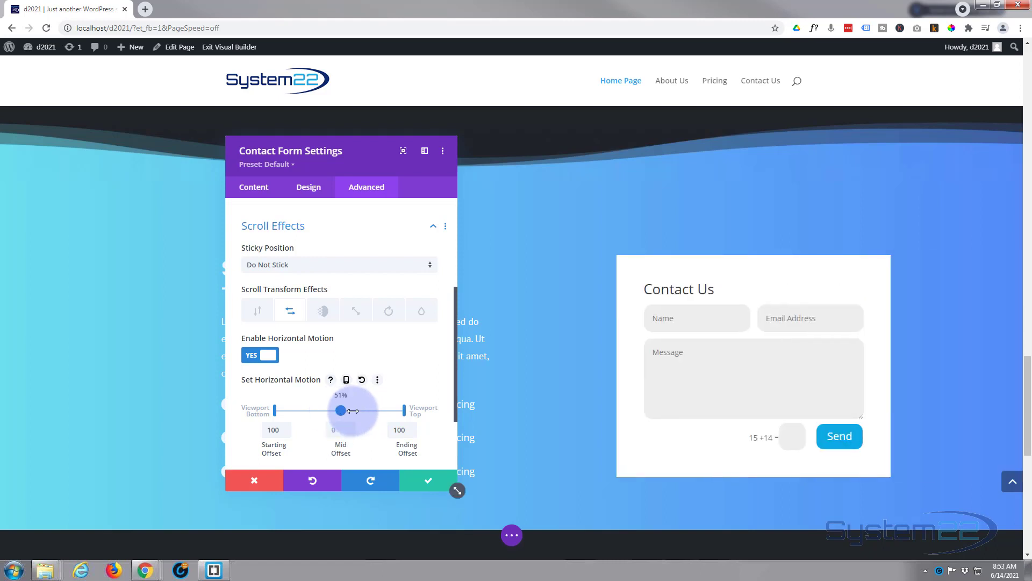
left_click_drag(341, 411, 373, 411)
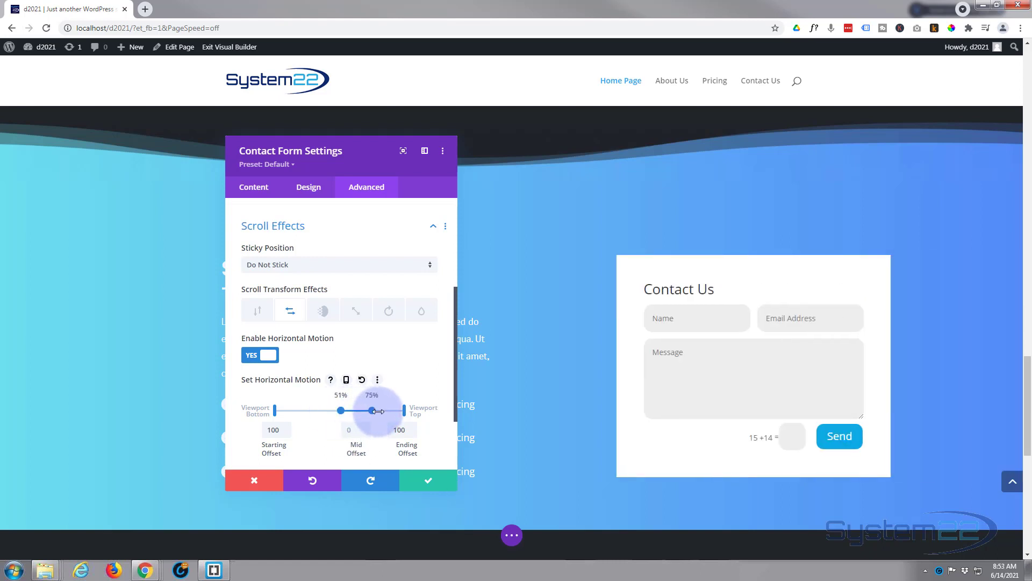
left_click_drag(373, 411, 379, 411)
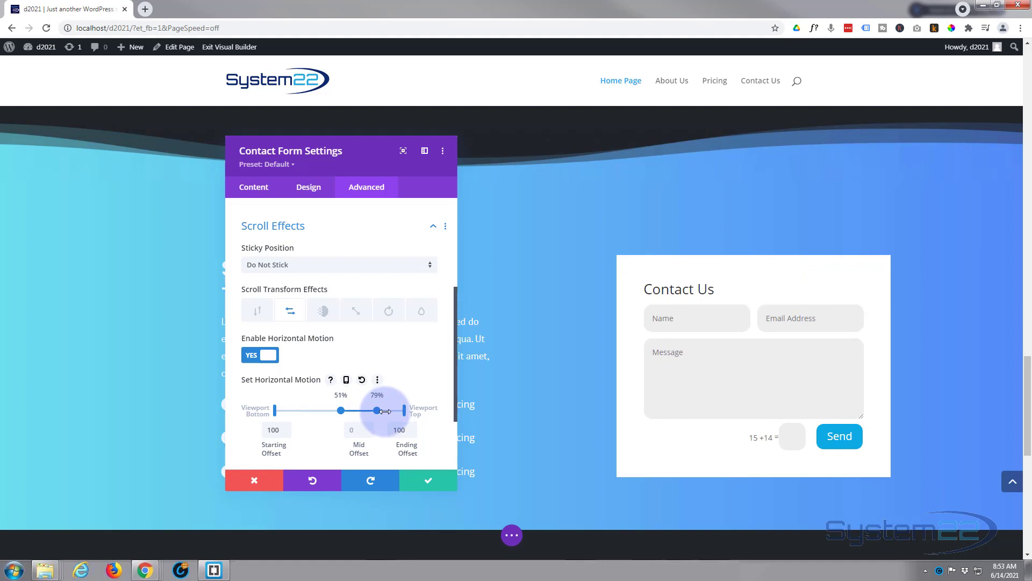
left_click_drag(377, 410, 379, 410)
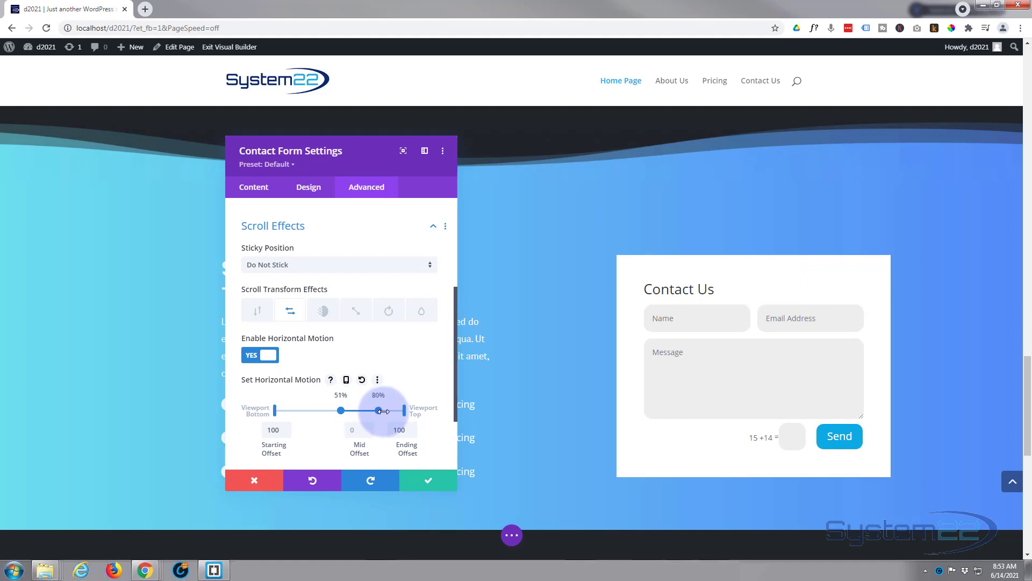
left_click_drag(379, 411, 341, 410)
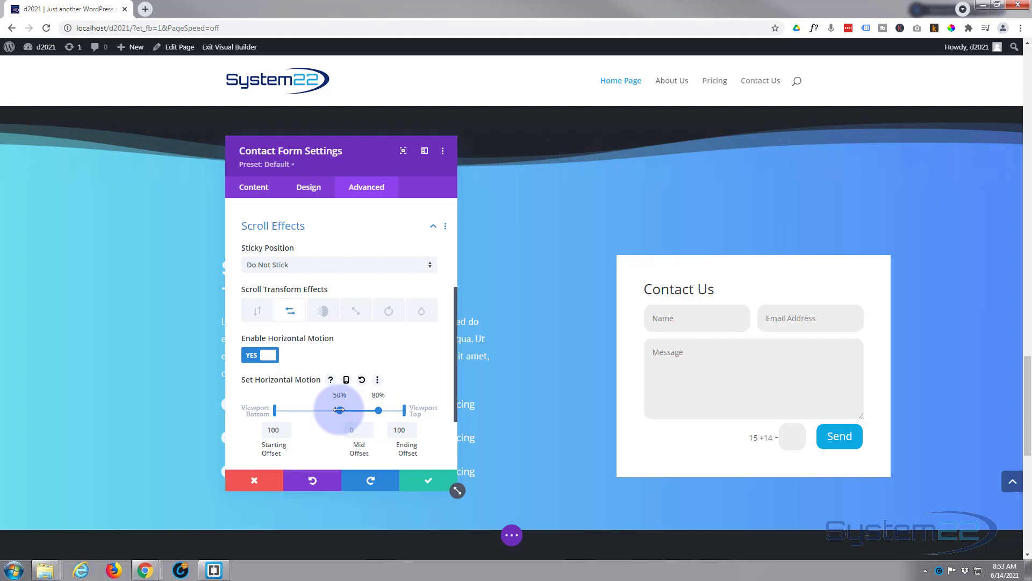
left_click_drag(340, 410, 342, 409)
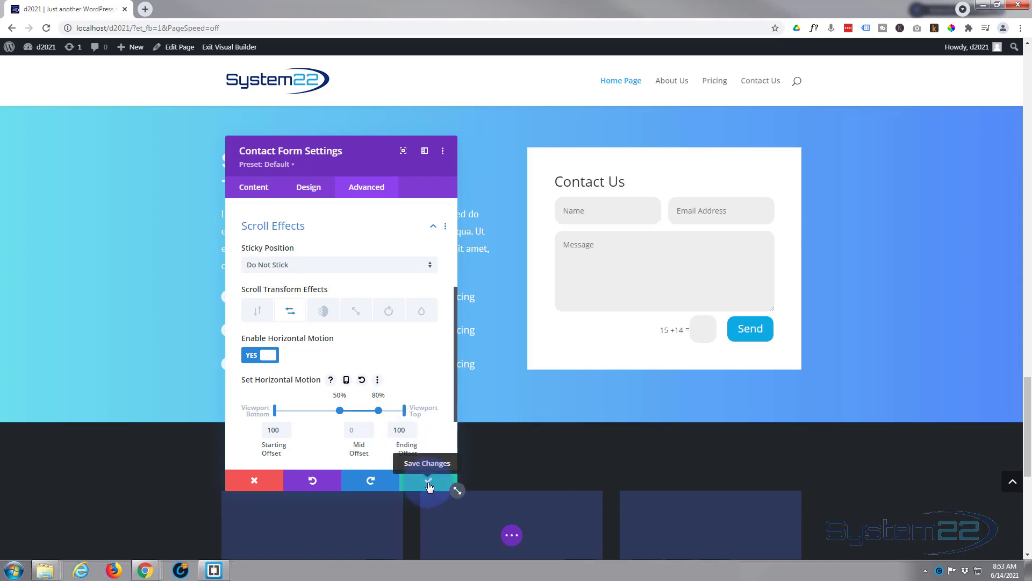
Save the module settings, scroll the page, and expand the page toolbar.
left_click(428, 480)
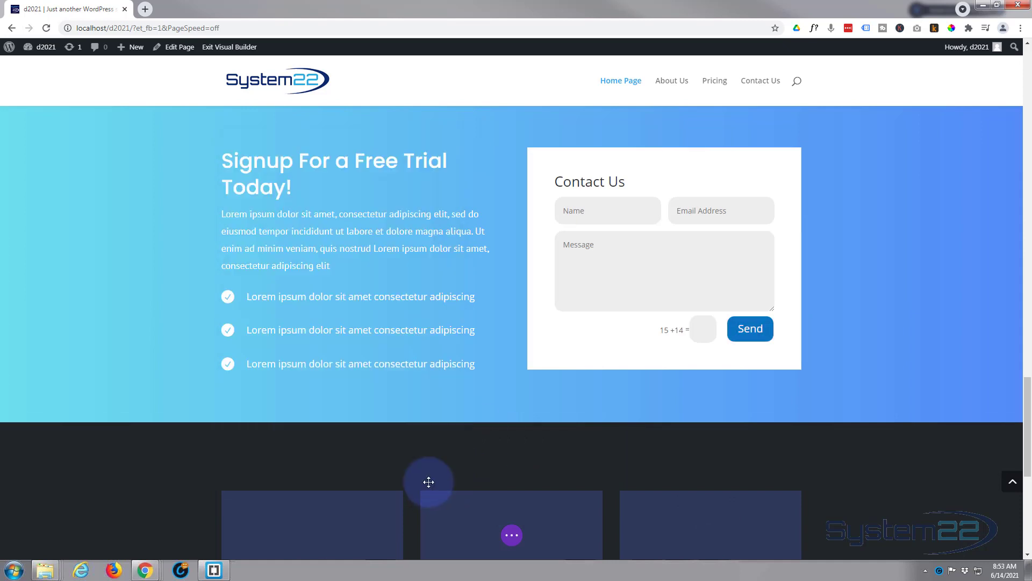
scroll("down", 3)
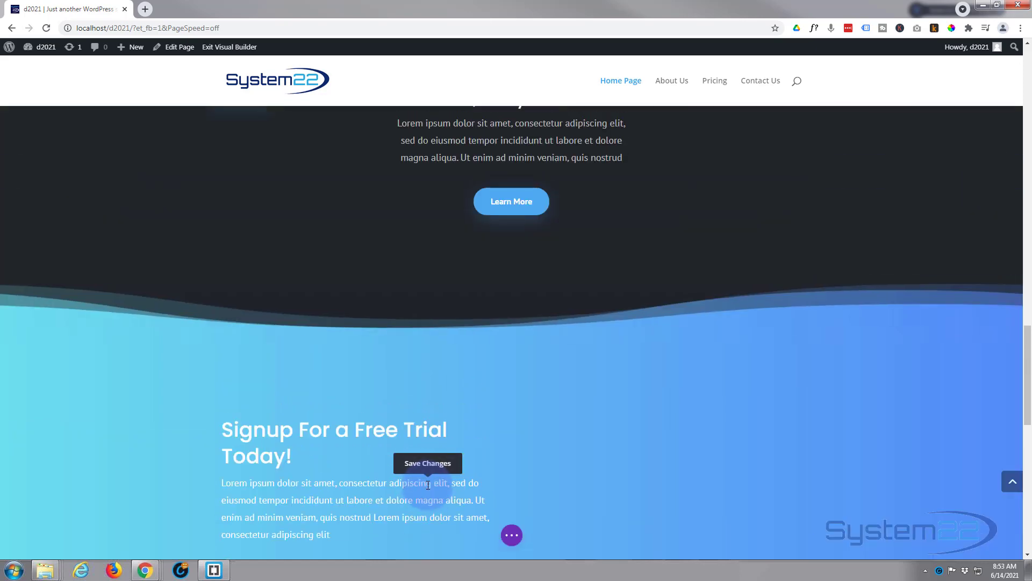
scroll("down", 3)
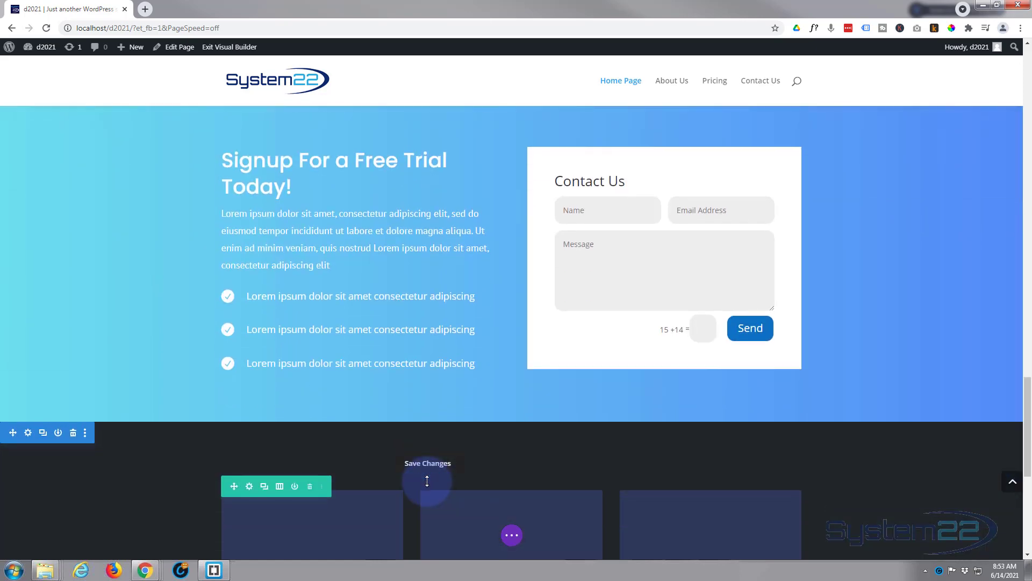
scroll("down", 3)
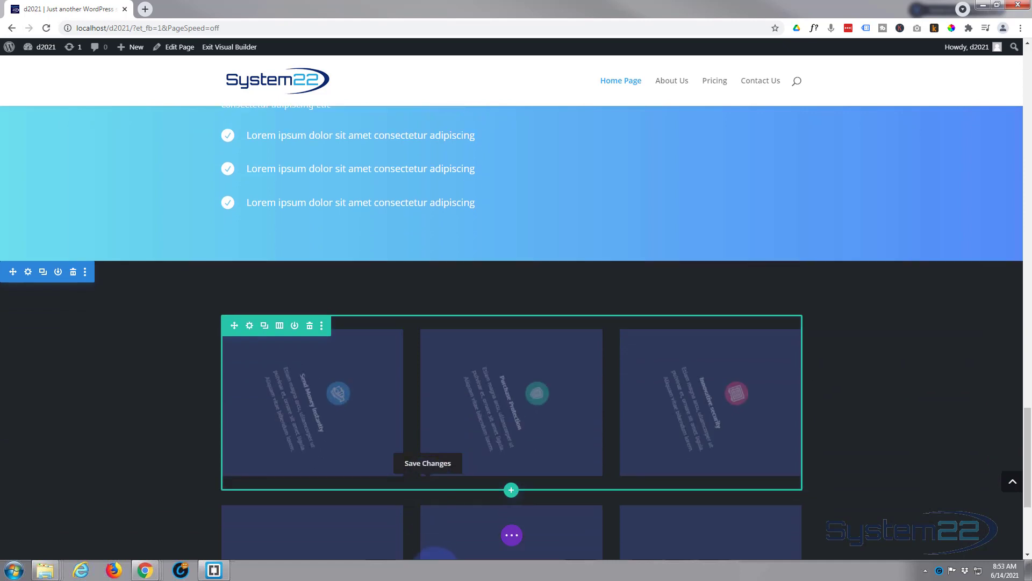
mouse_move(511, 535)
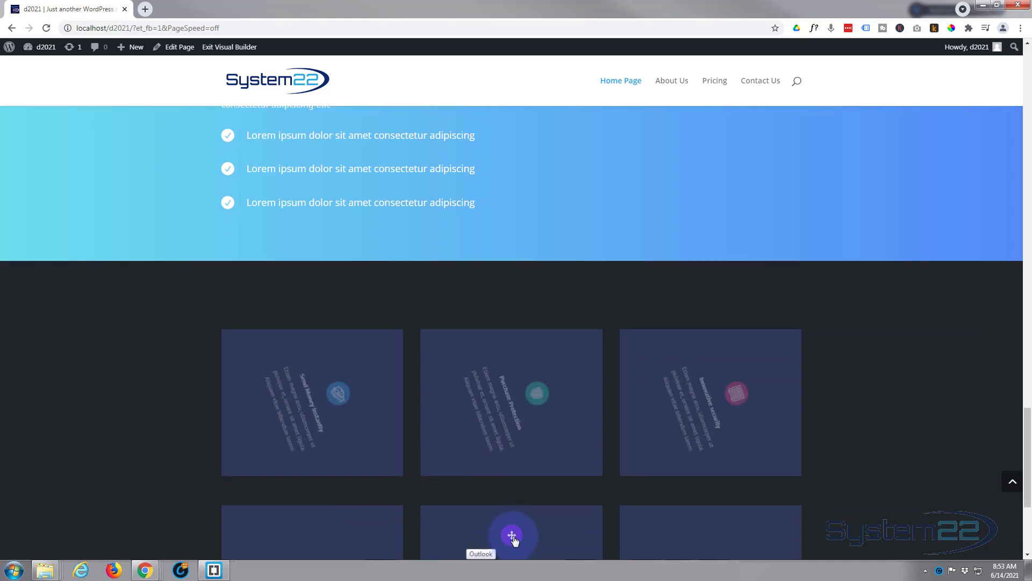
left_click(511, 534)
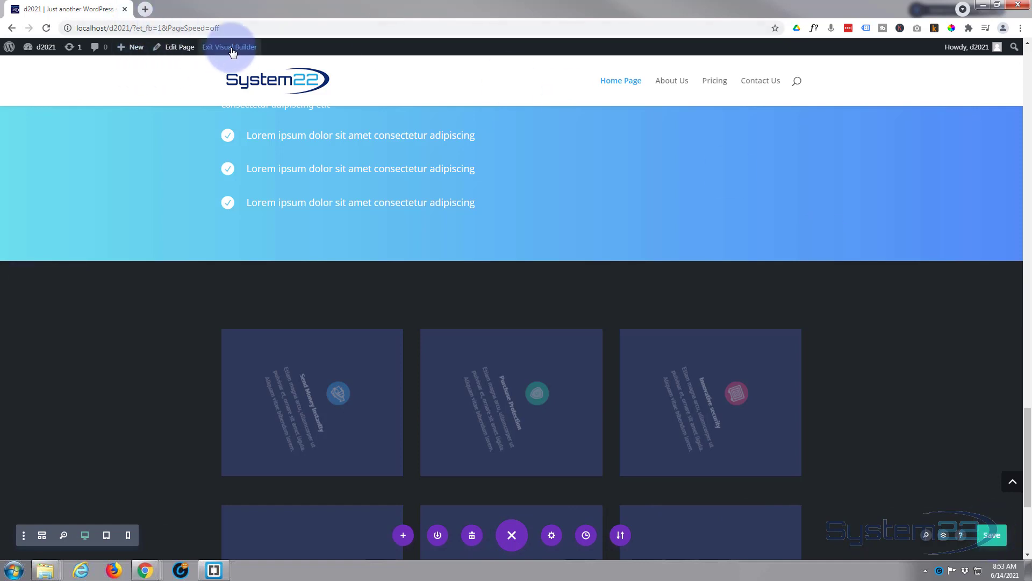
Exit the Visual Builder and scroll down the live home page.
left_click(229, 47)
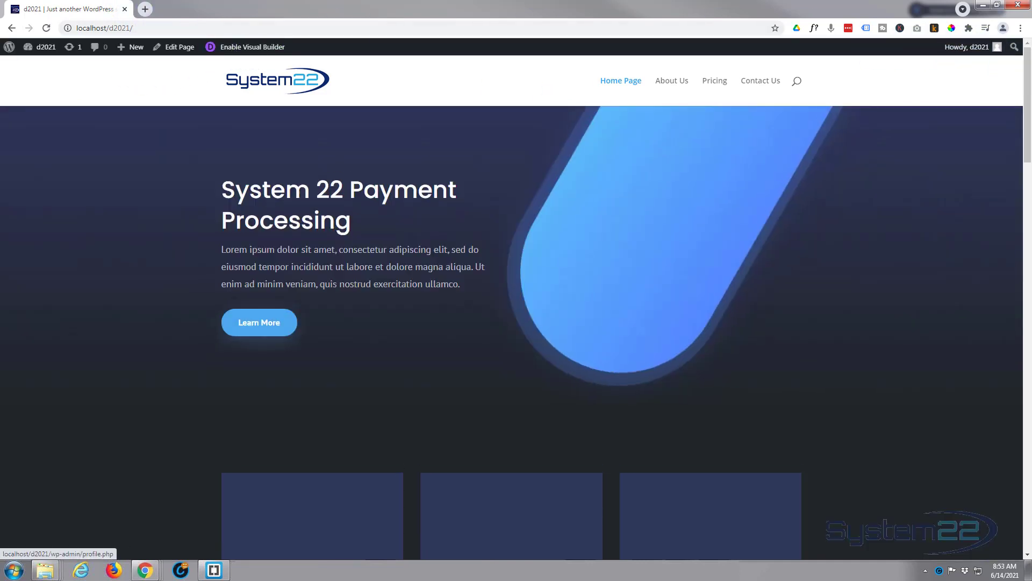
scroll("down", 3)
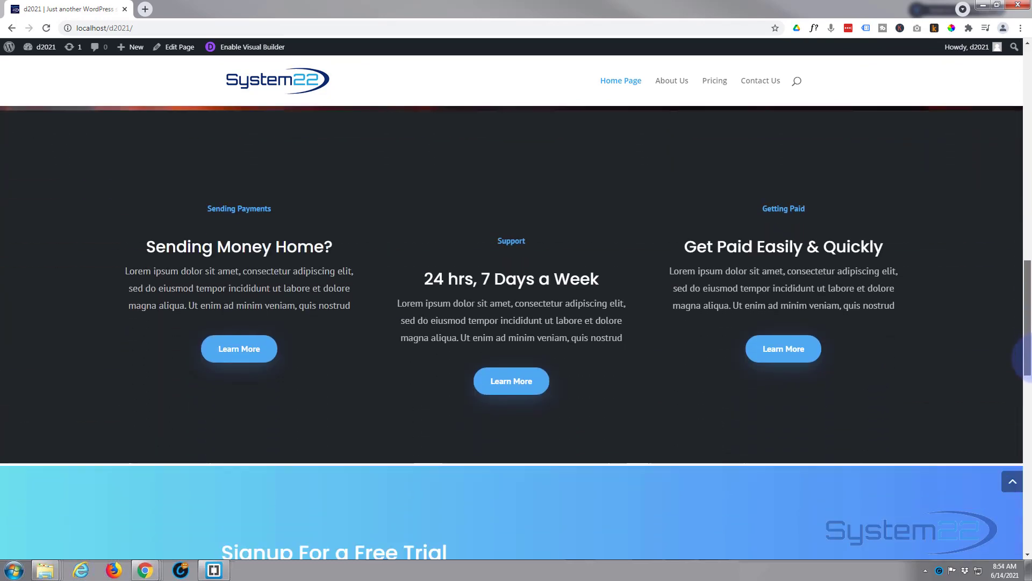
scroll("down", 3)
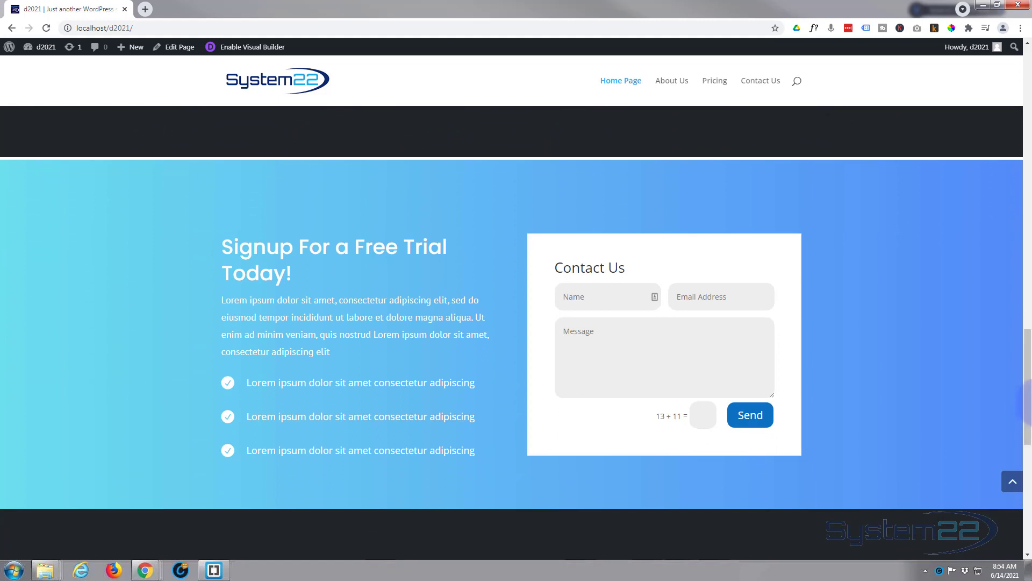
scroll("down", 3)
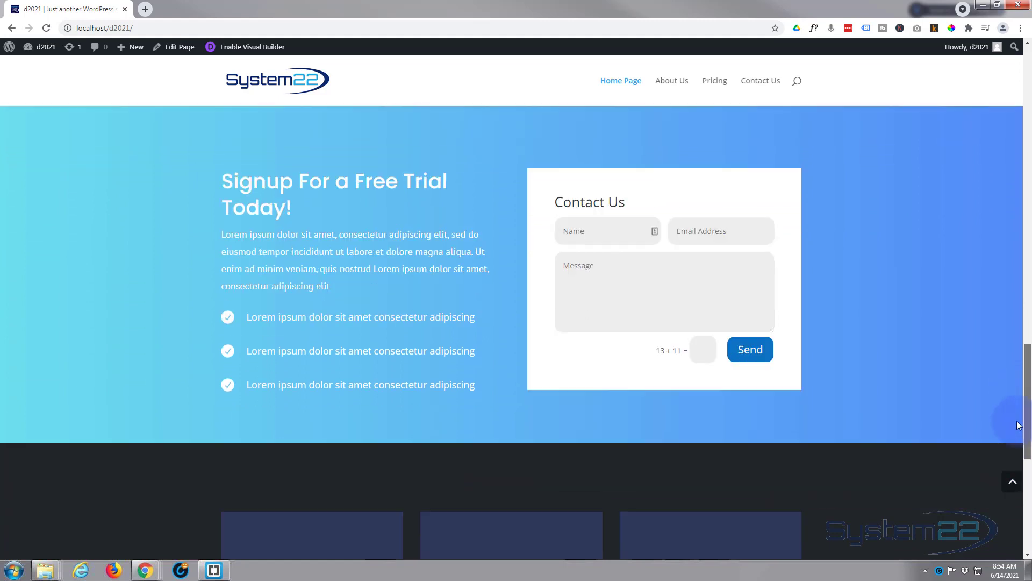
scroll("down", 3)
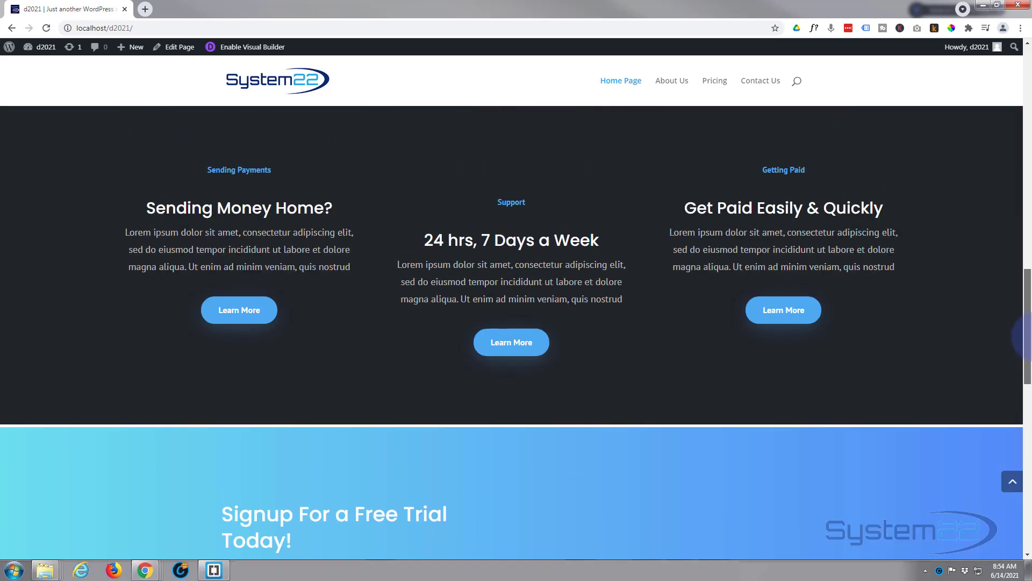
scroll("down", 3)
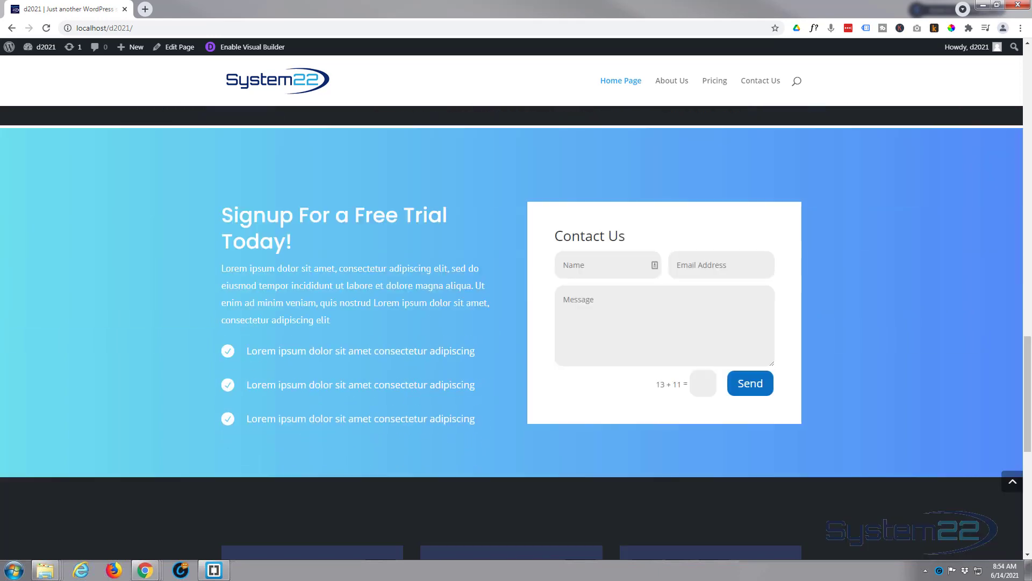
Scroll past the blue signup section and back up to watch the form slide.
scroll("down", 3)
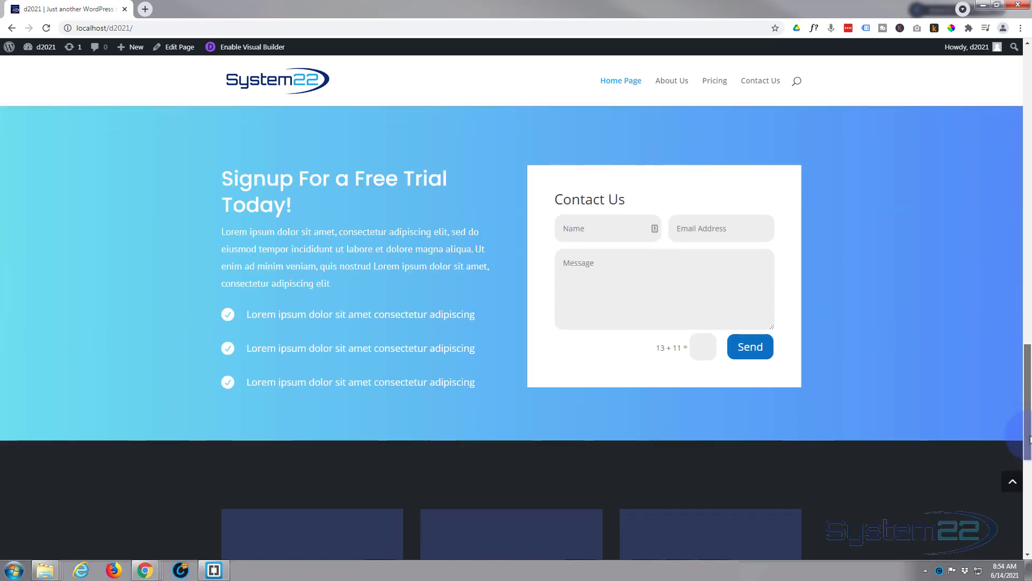
scroll("down", 3)
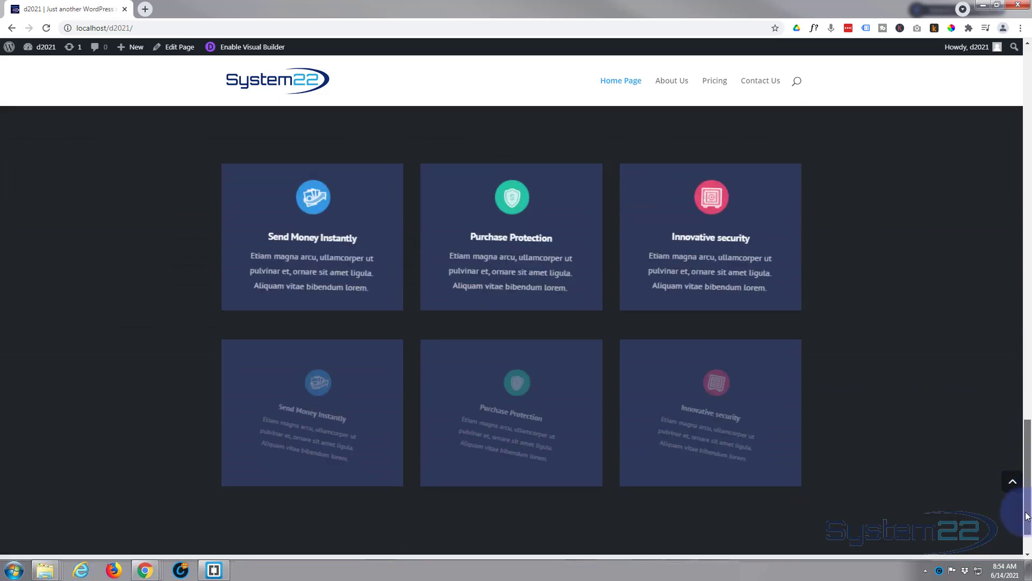
scroll("down", 3)
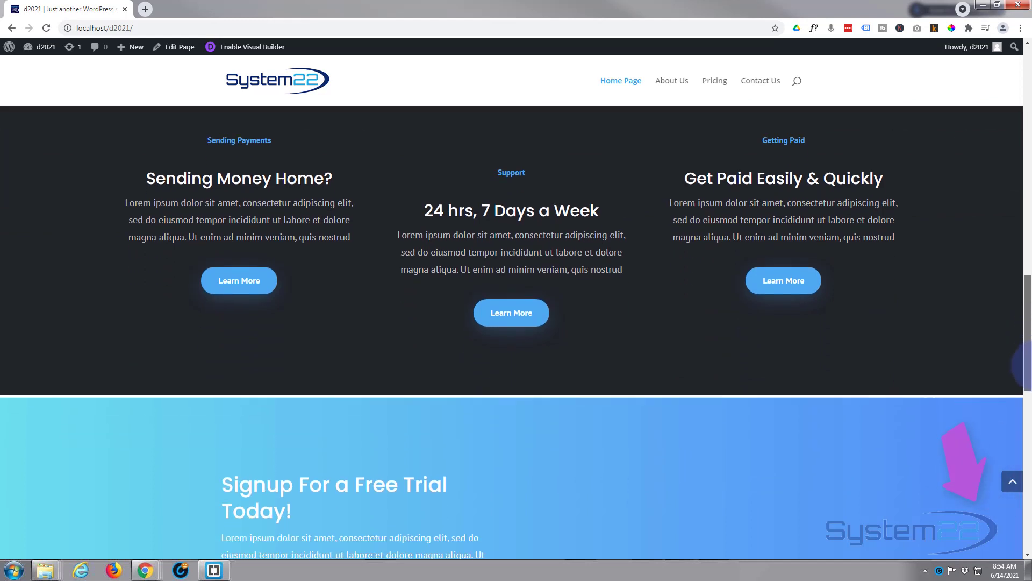
scroll("down", 3)
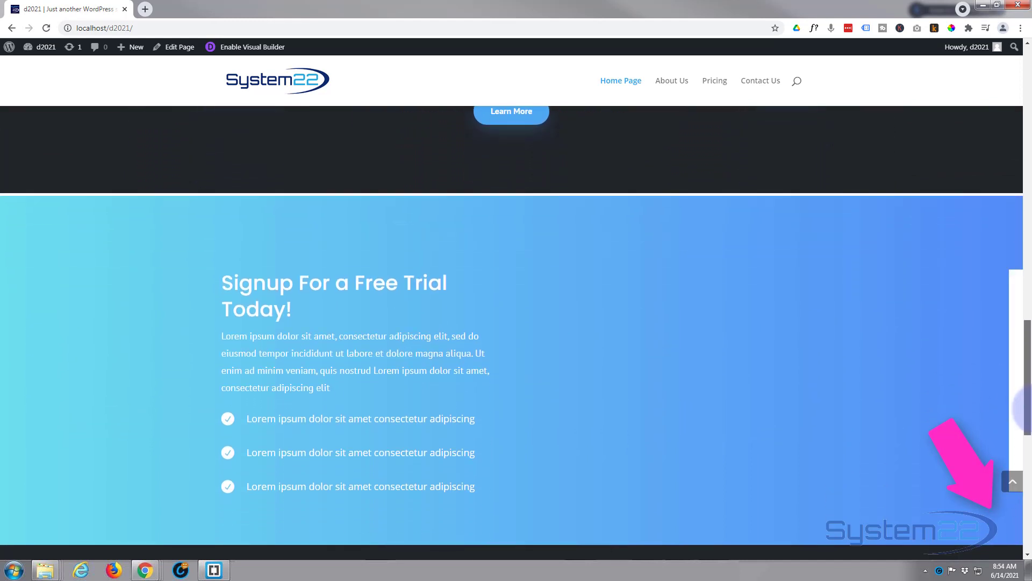
scroll("down", 3)
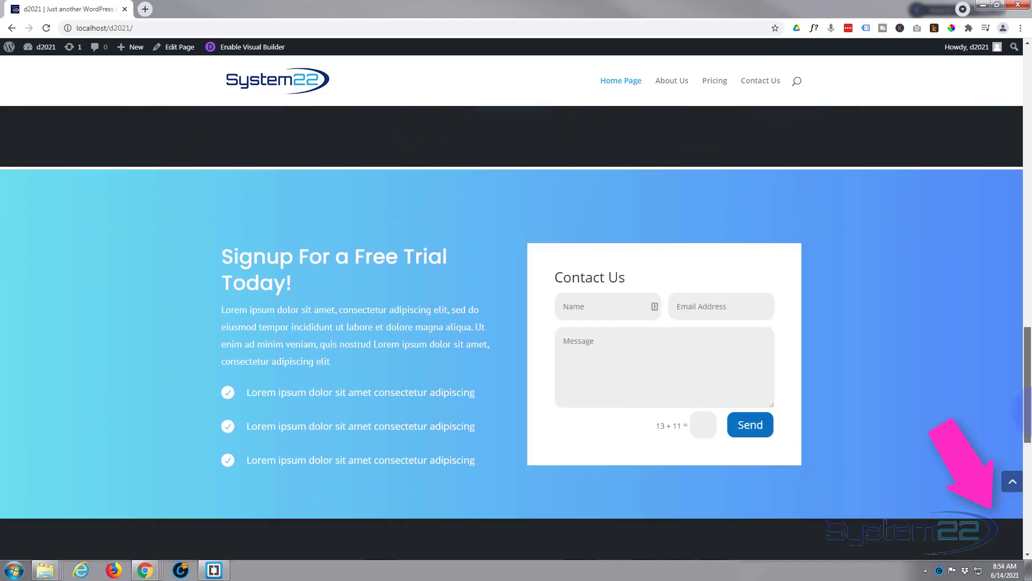
scroll("down", 3)
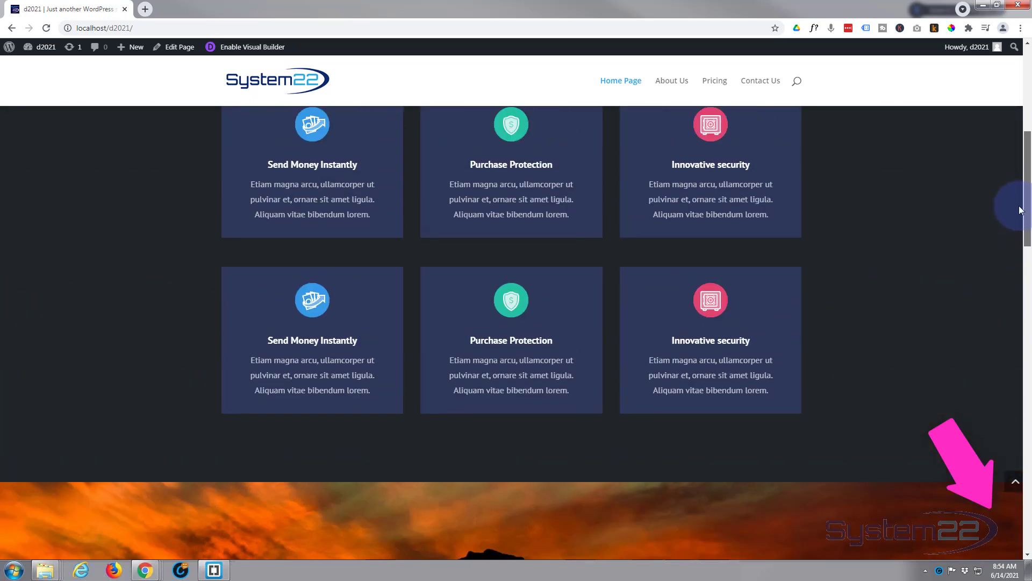
scroll("down", 3)
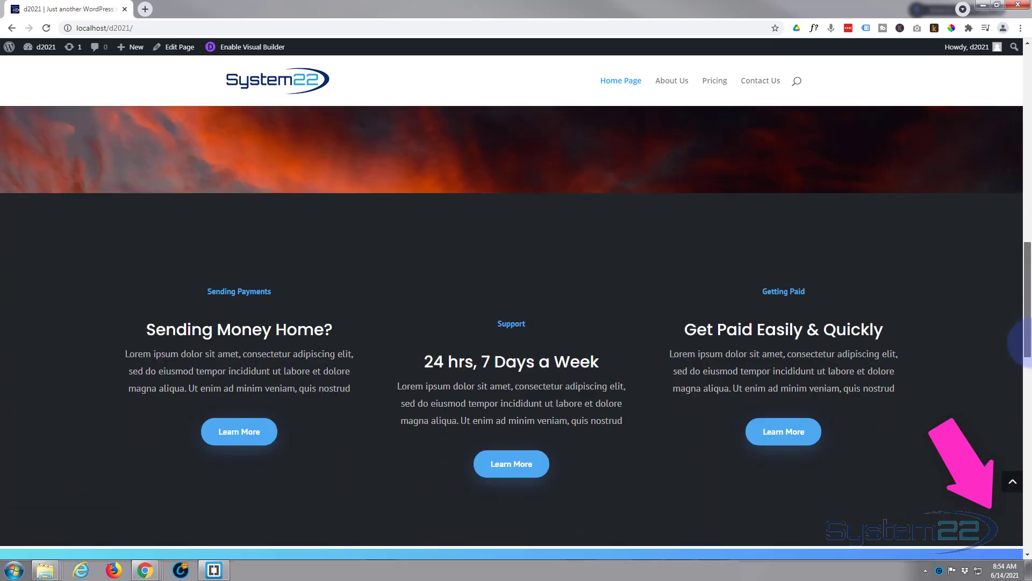
scroll("down", 3)
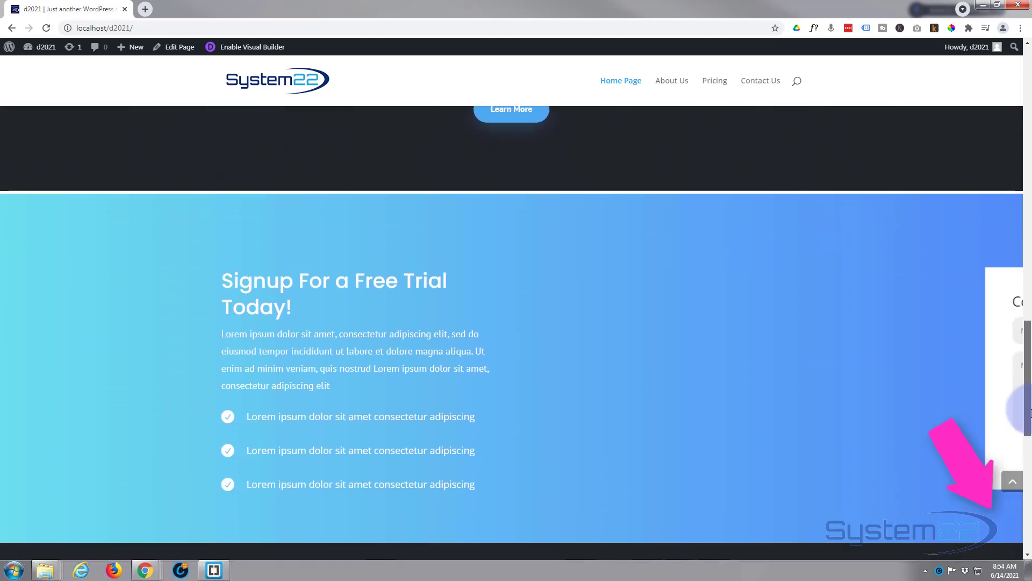
scroll("down", 3)
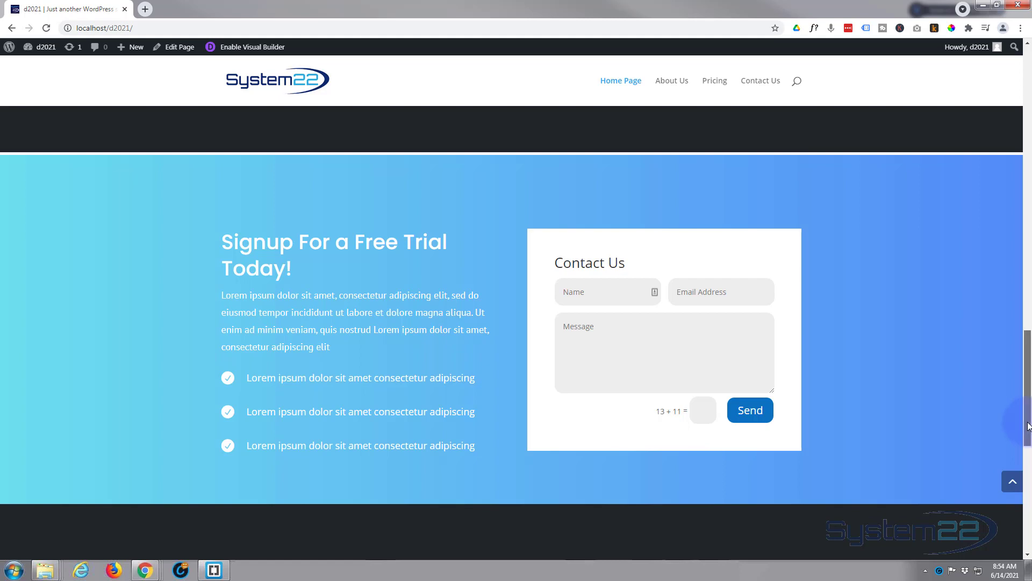
scroll("up", 3)
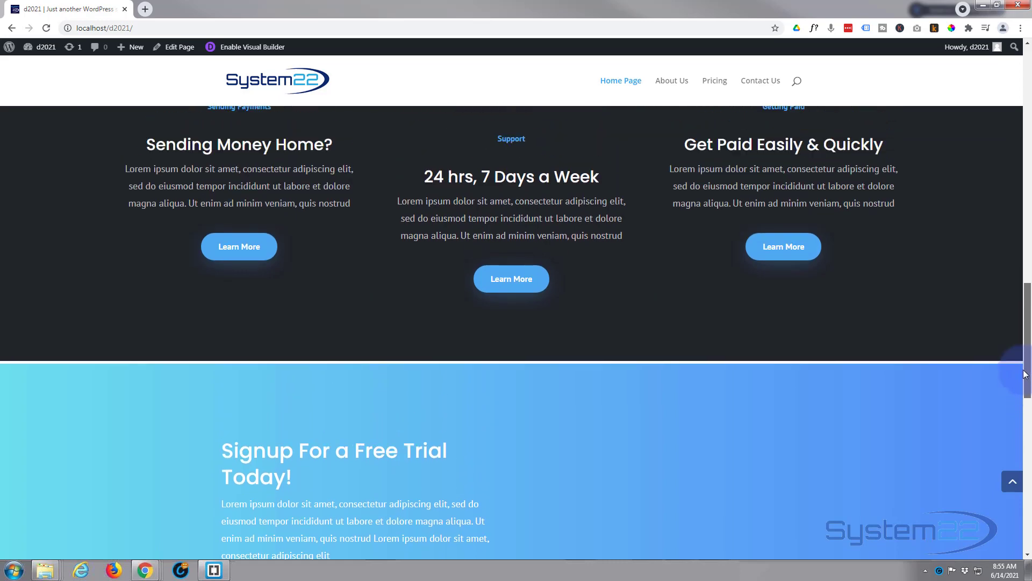